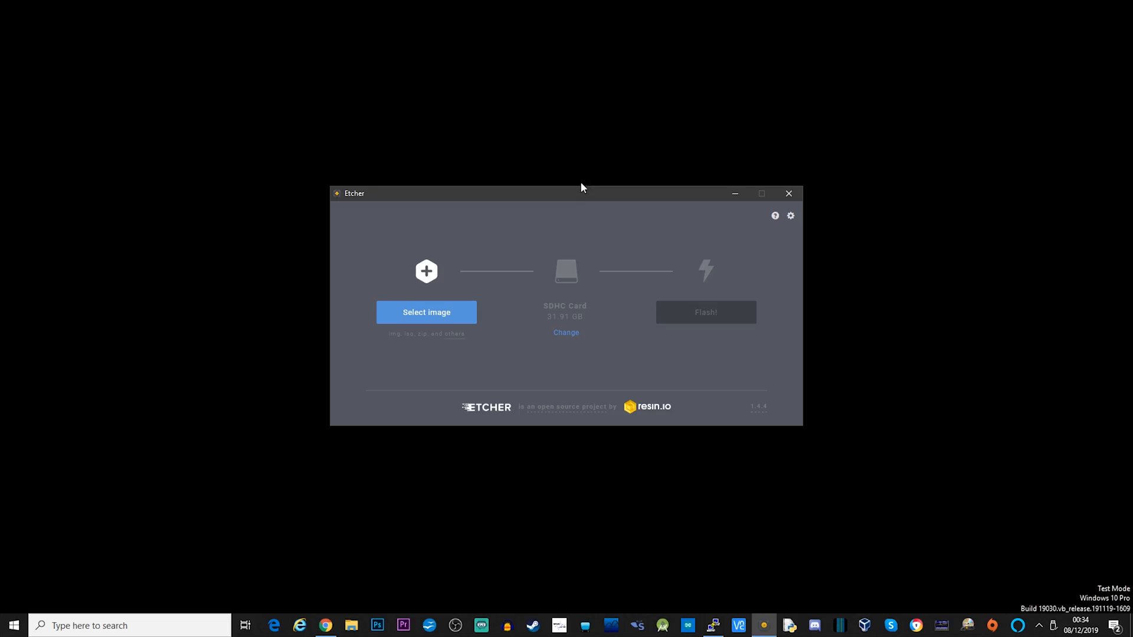
Step: Choose the Armbian_5.41_Dreamcatcher image and start flashing it to the SDHC card, accepting UAC
left_click(426, 311)
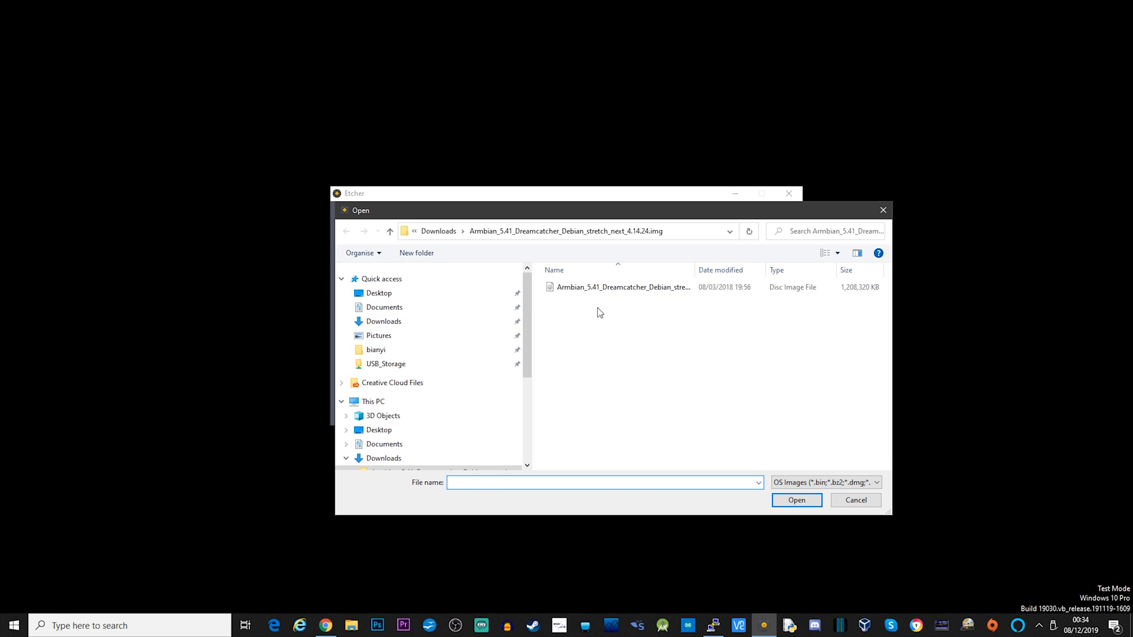
left_click(623, 287)
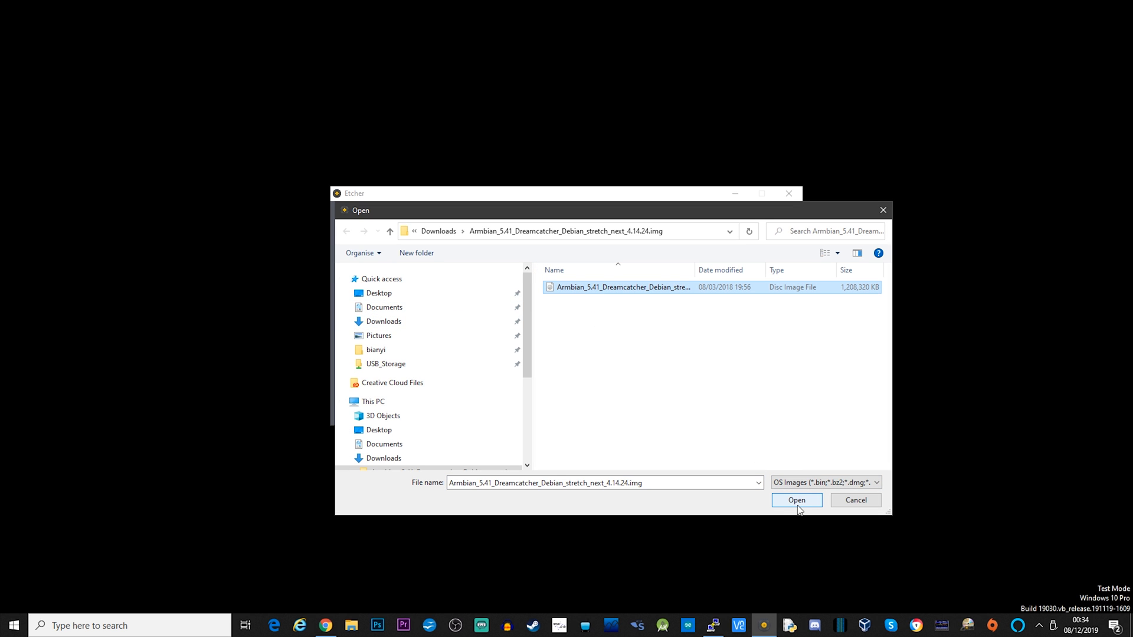
left_click(796, 501)
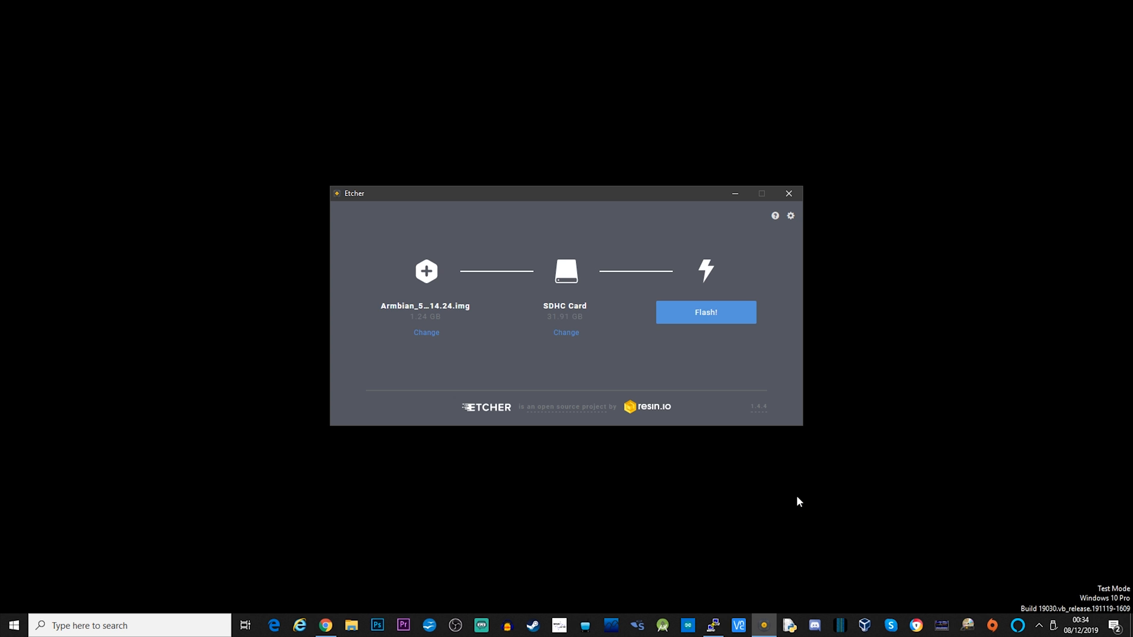
left_click(705, 311)
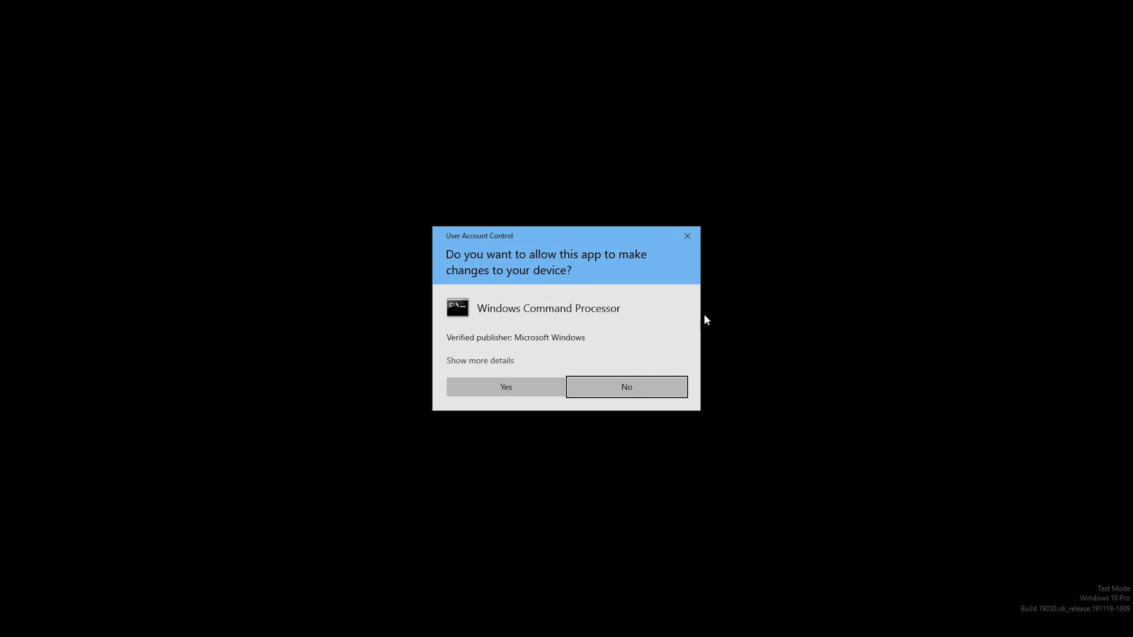
left_click(504, 387)
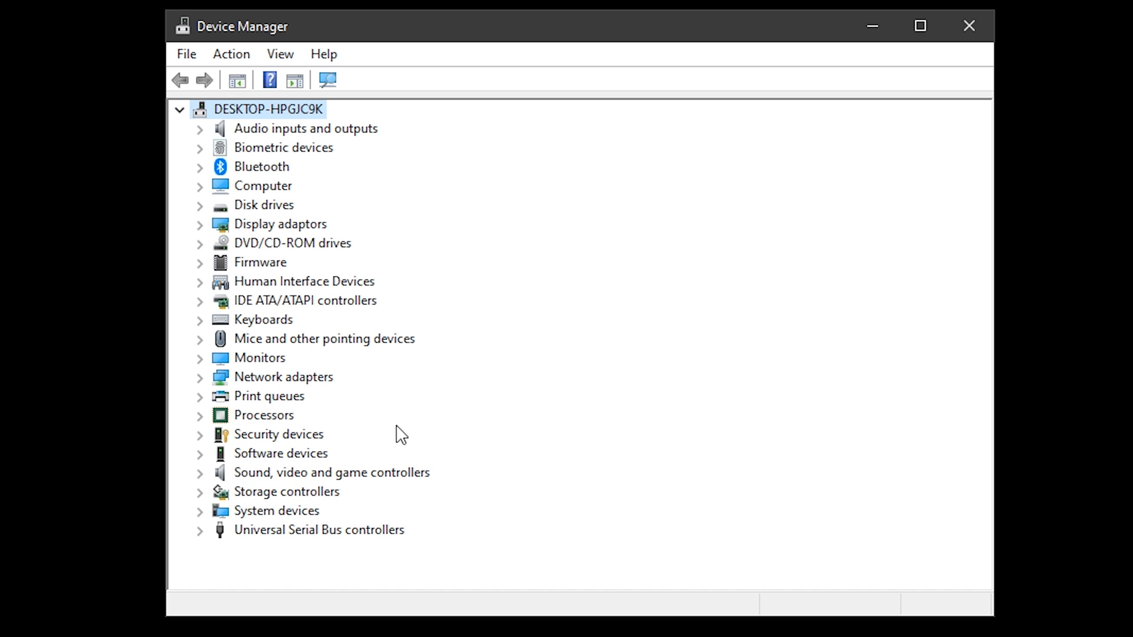
Step: Expand and collapse the network adapters list while locating PI USB to Serial (COM8)
left_click(198, 377)
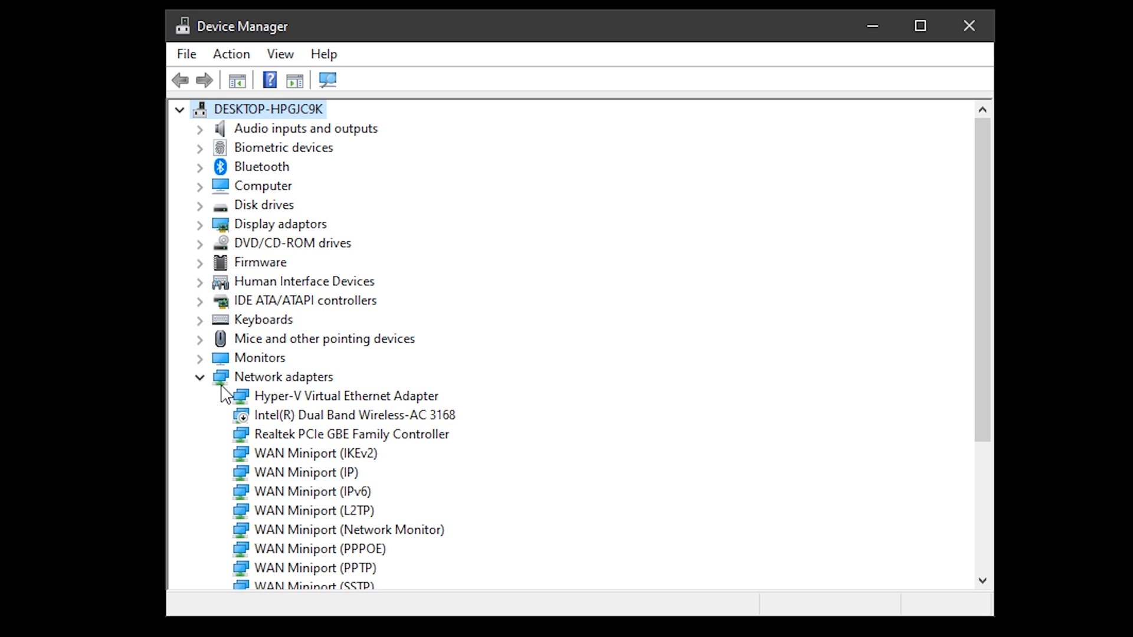
left_click(198, 376)
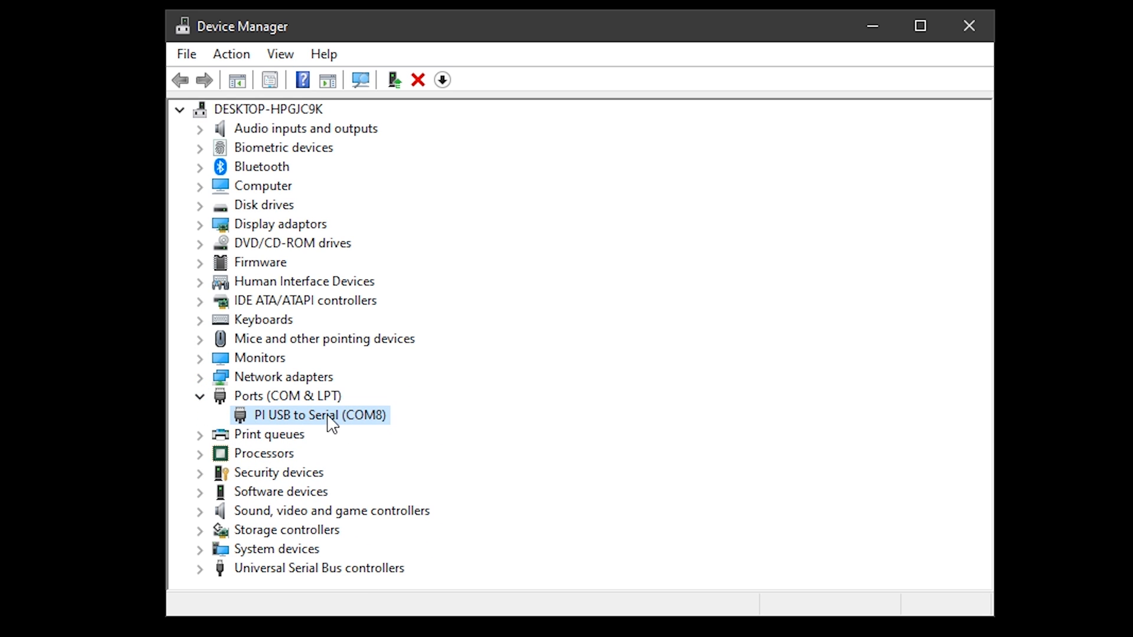
mouse_move(561, 40)
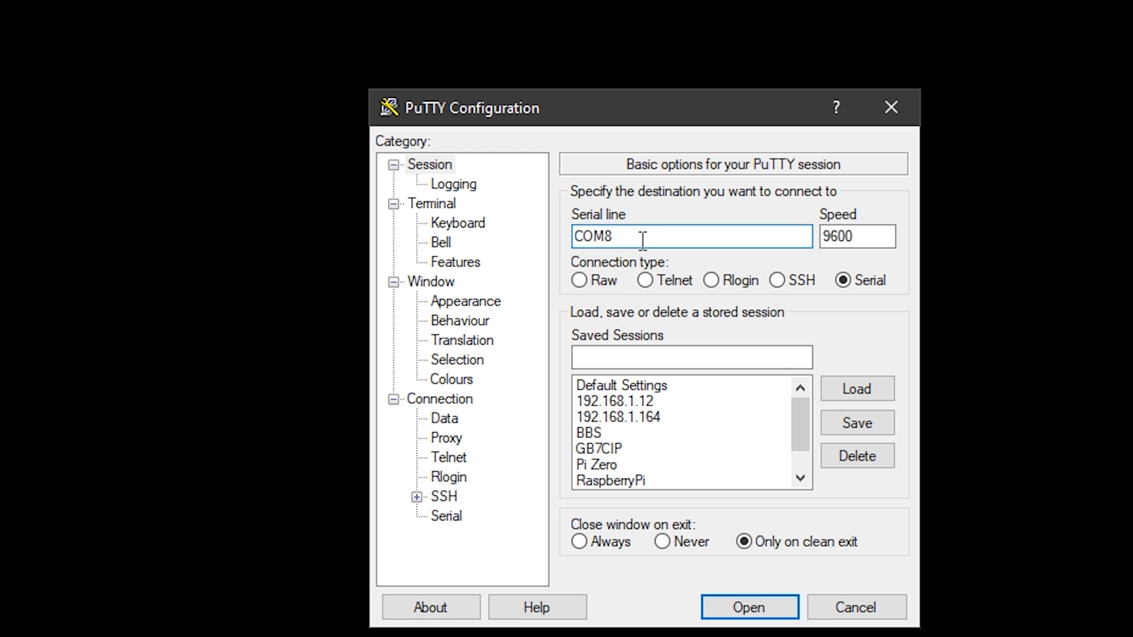
Step: Start the COM8 serial session at 9600 baud and log in as root
left_click(748, 607)
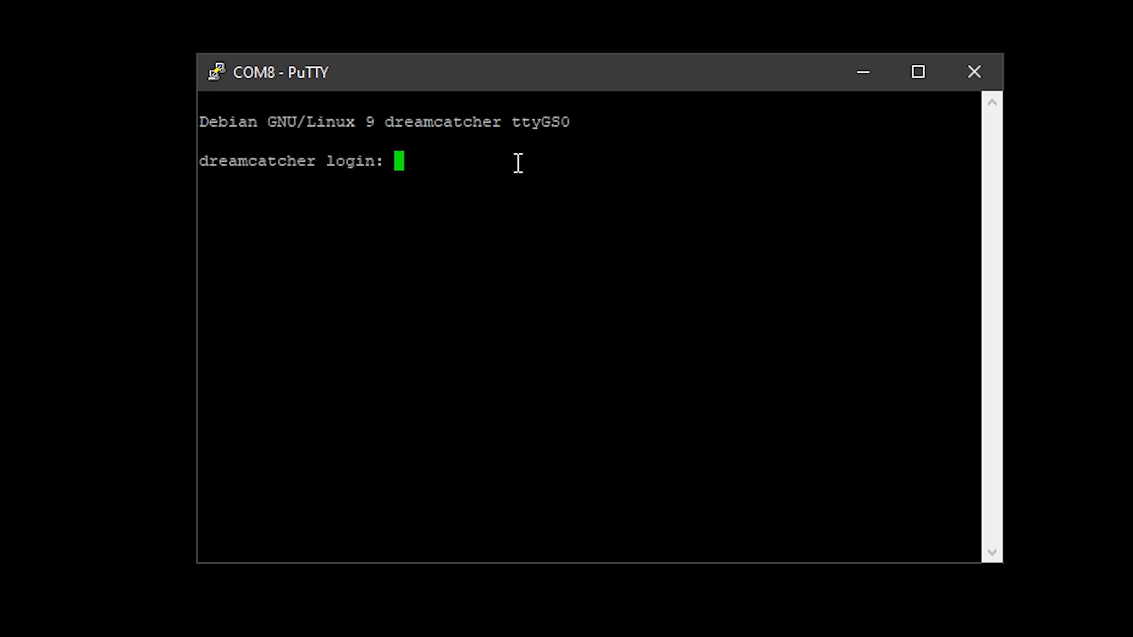
type("roo")
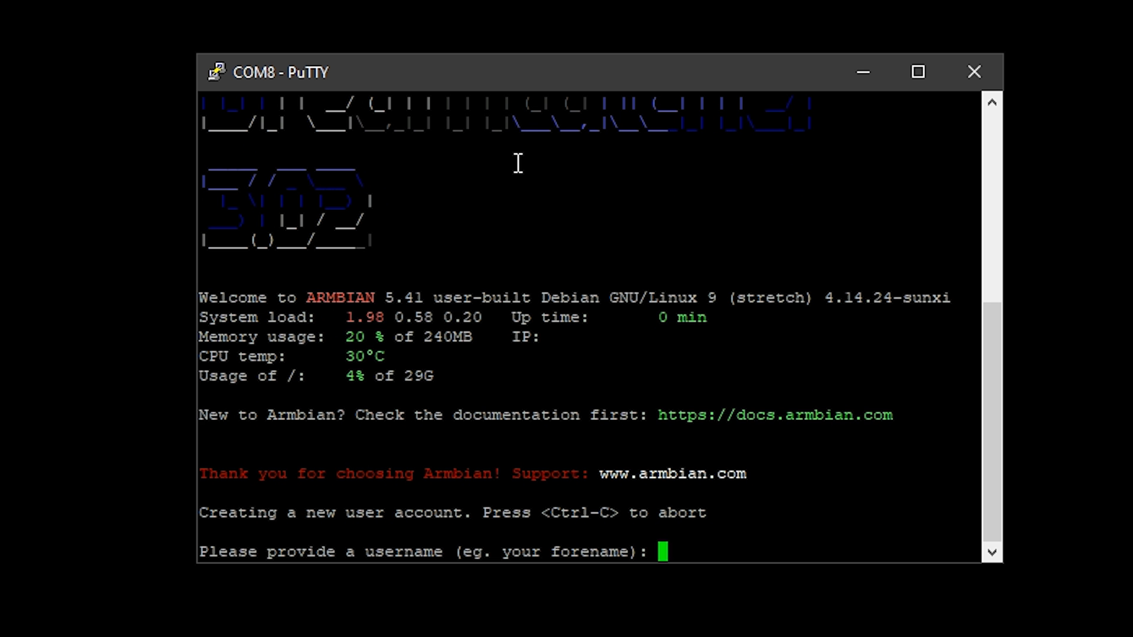
Step: Create user 'matt' with full name 'Matthew' and confirm the details with y
type("matt")
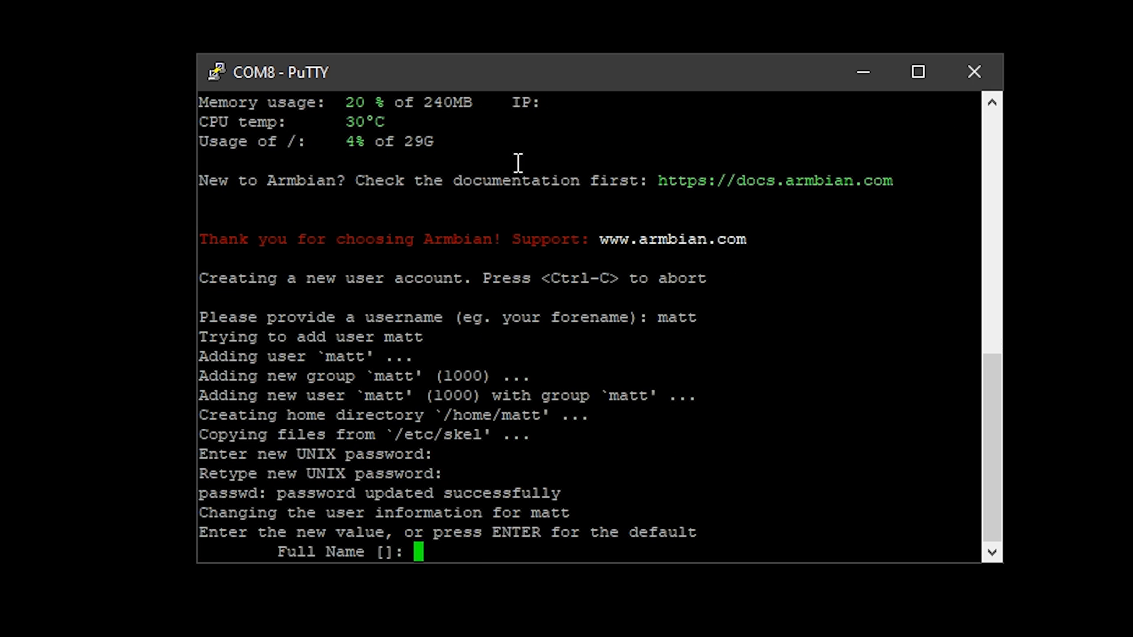
type("Matthew")
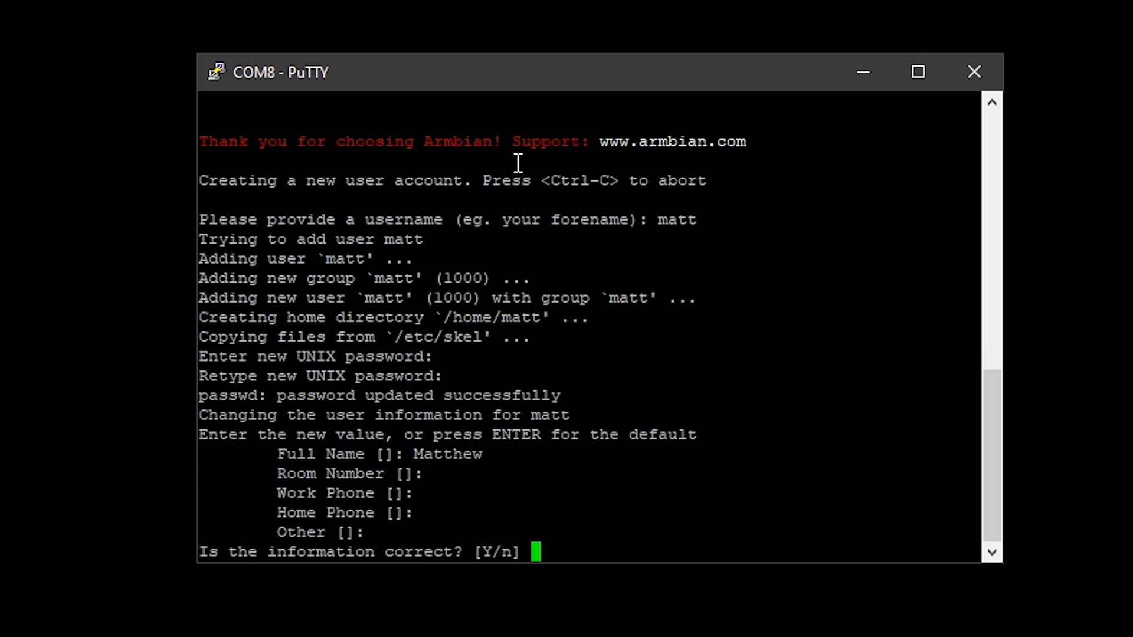
type("y")
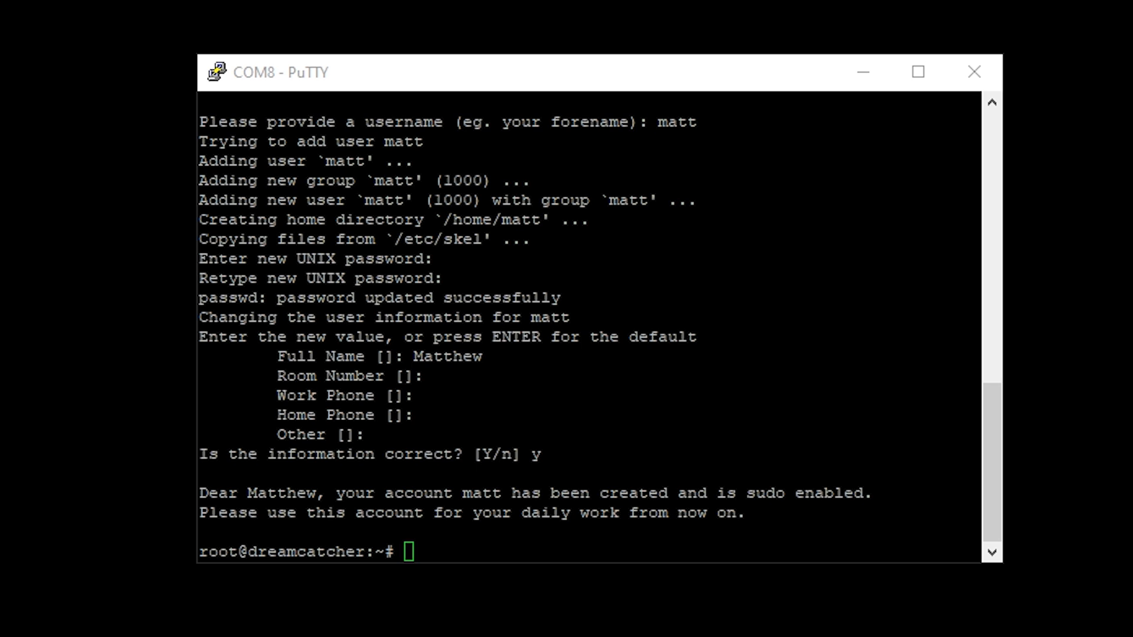
mouse_move(478, 545)
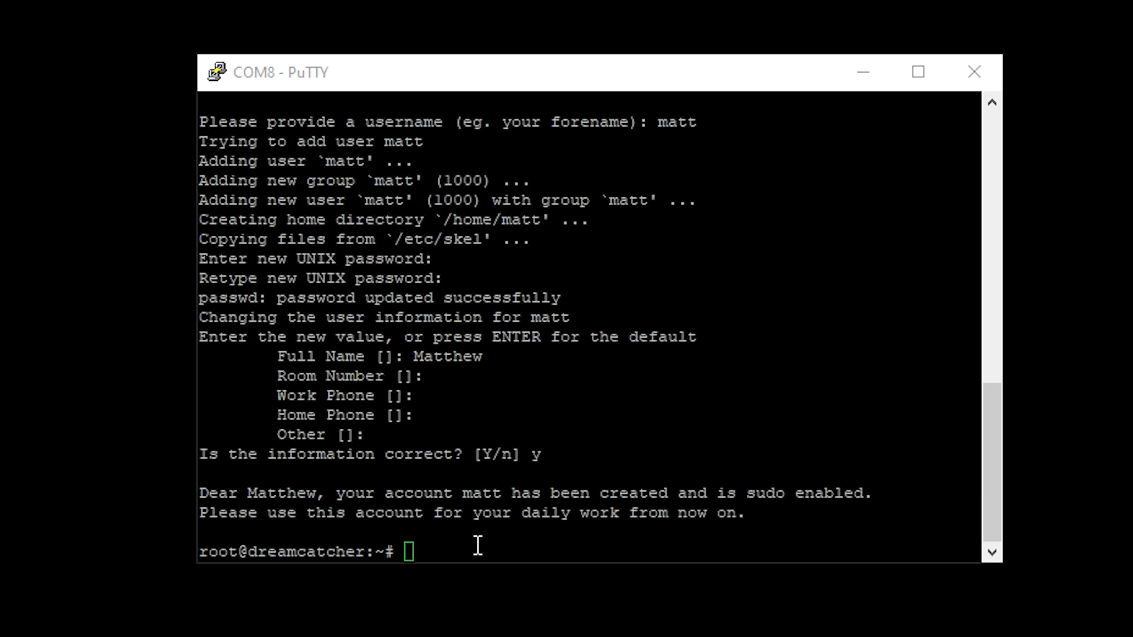
Step: Run nmtui-connect, join VM504081-2G with its password and confirm OK before rebooting
type("nmtui-connect")
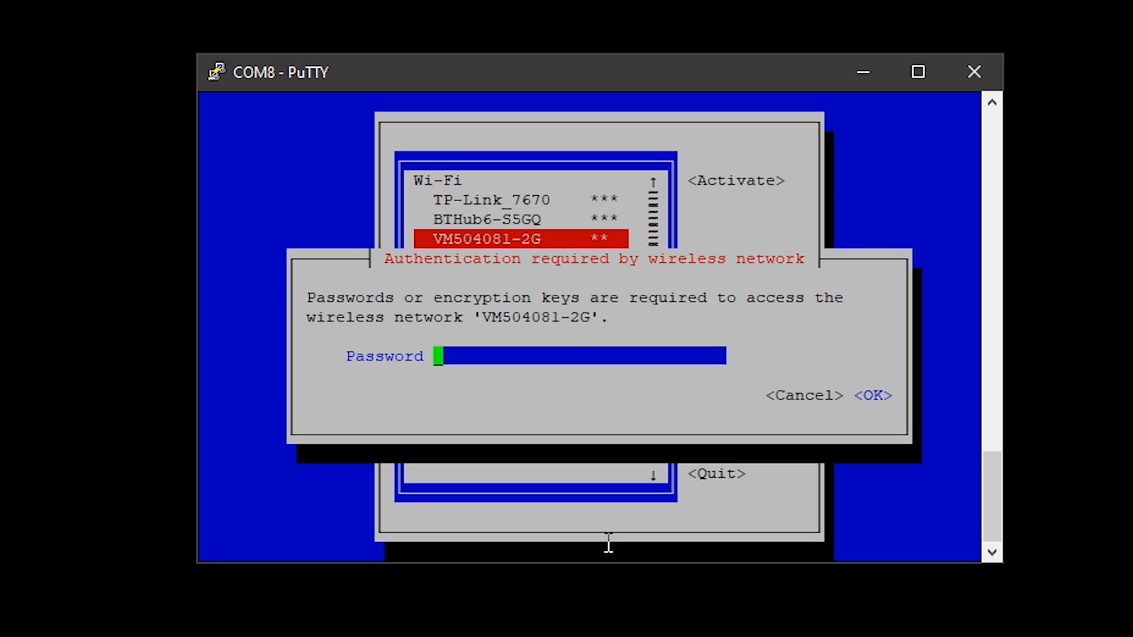
type("***")
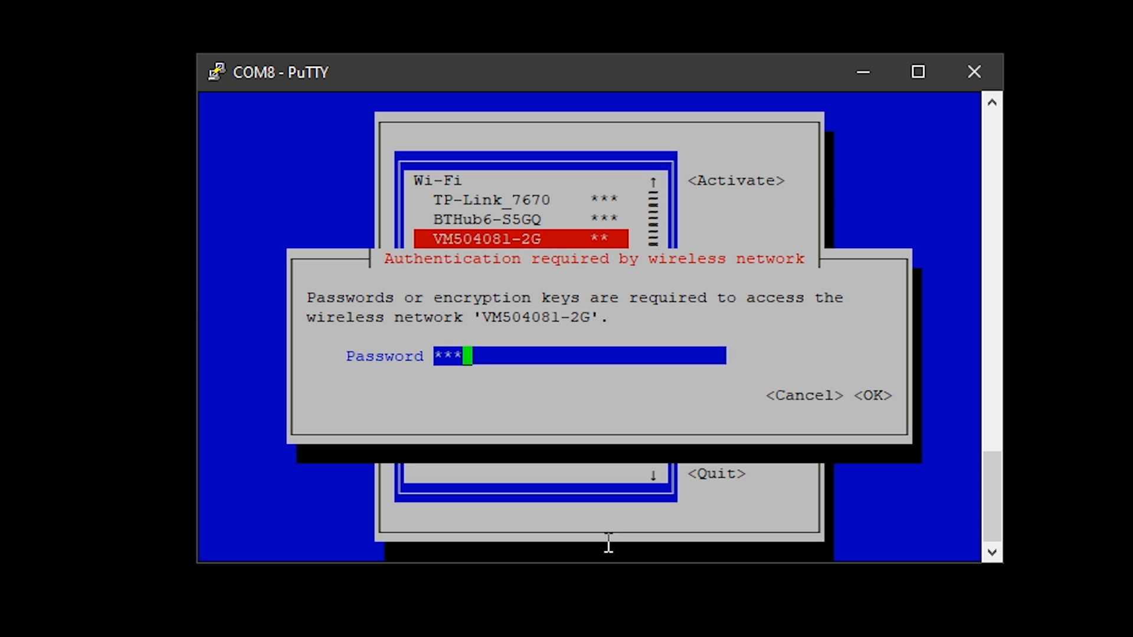
type("****")
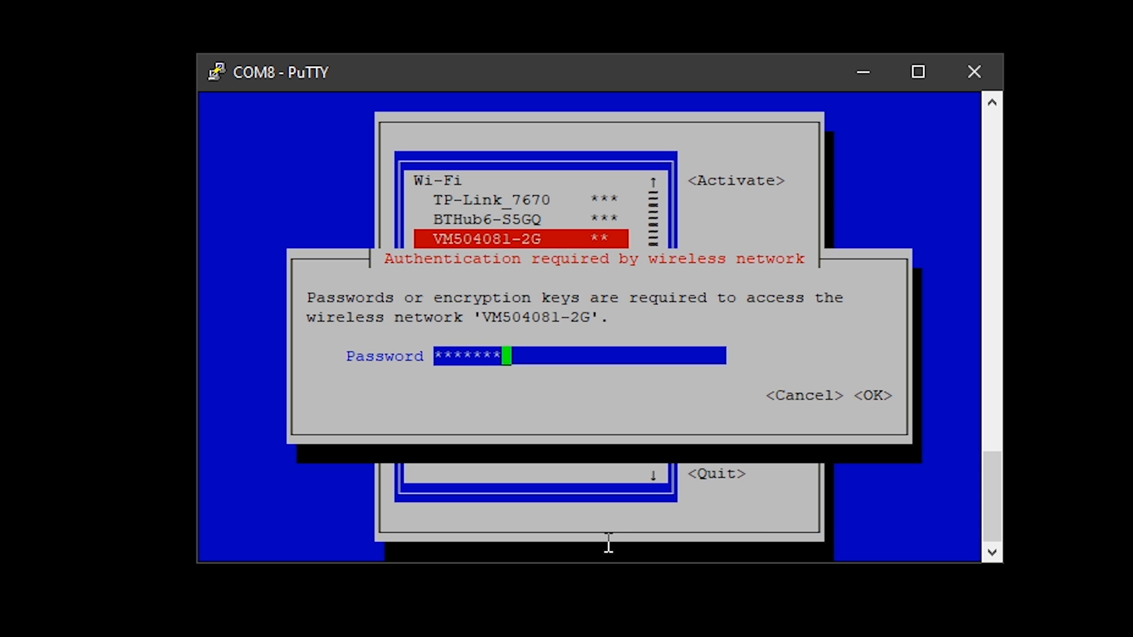
left_click(878, 396)
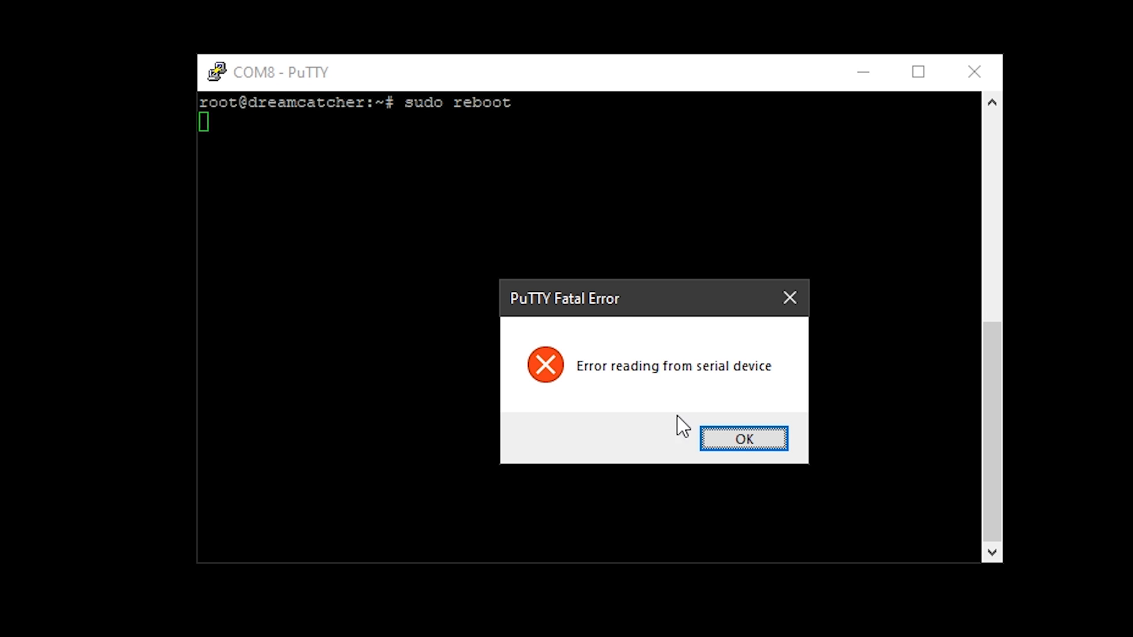
Step: Dismiss the serial error and log back in as matt on the rebooted board
left_click(742, 439)
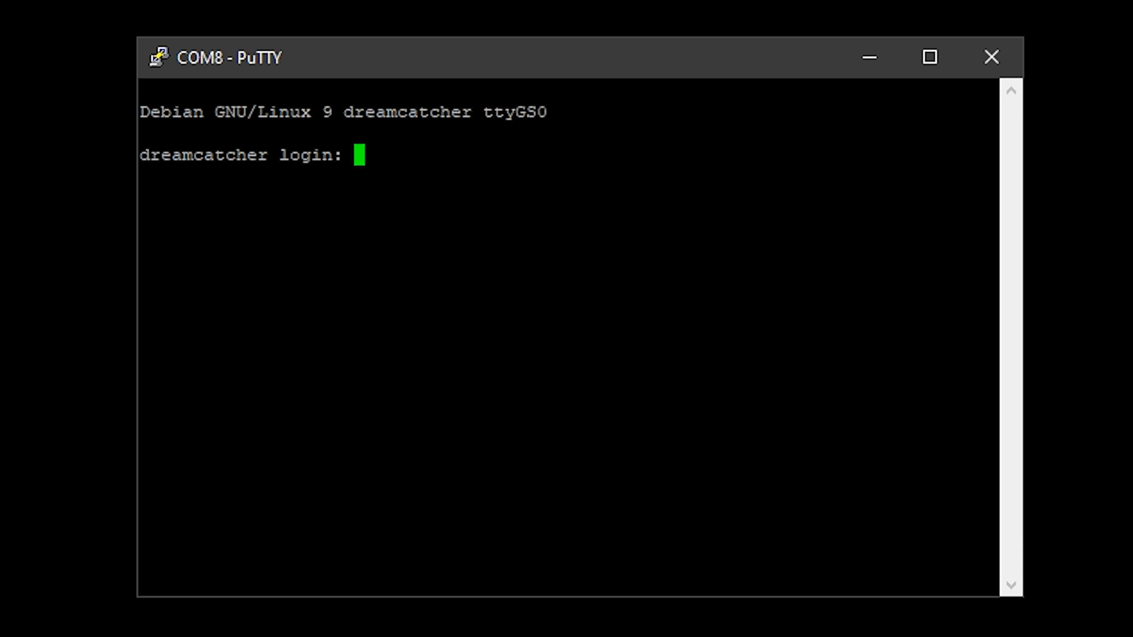
type("matt")
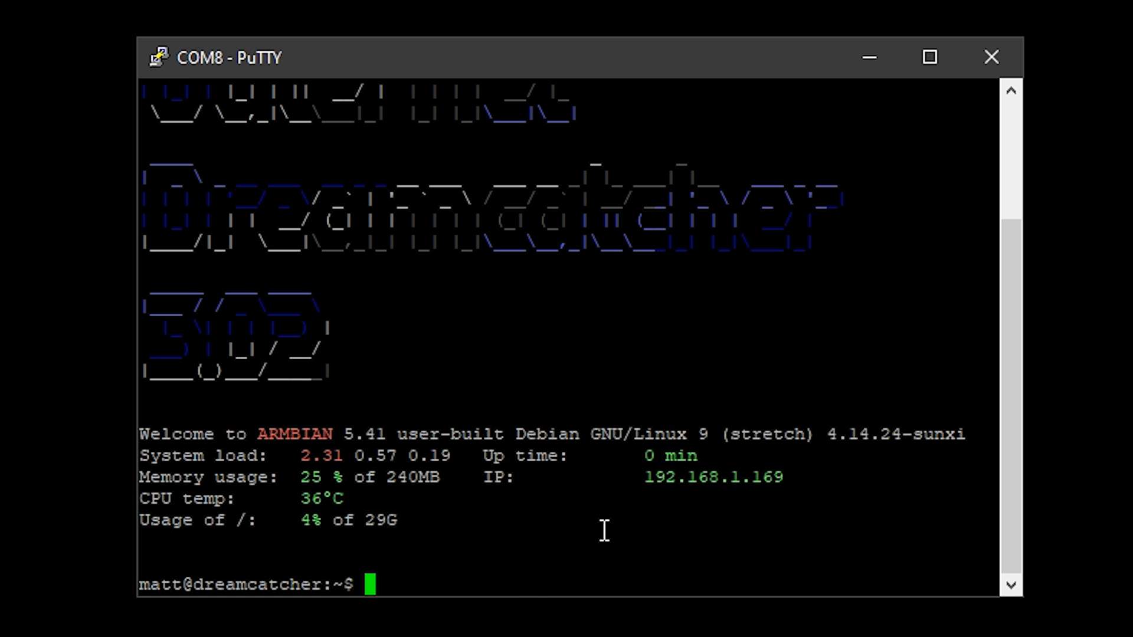
Step: Run 'sudo apt update' and supply the sudo password to refresh package lists
type("sudo apt update")
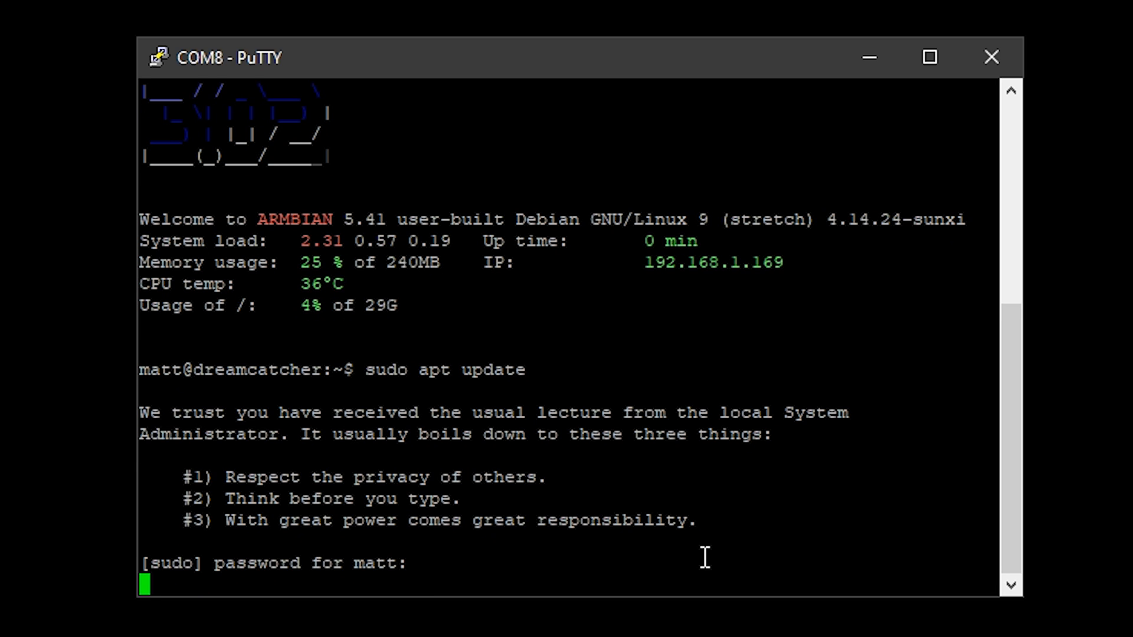
key("Enter")
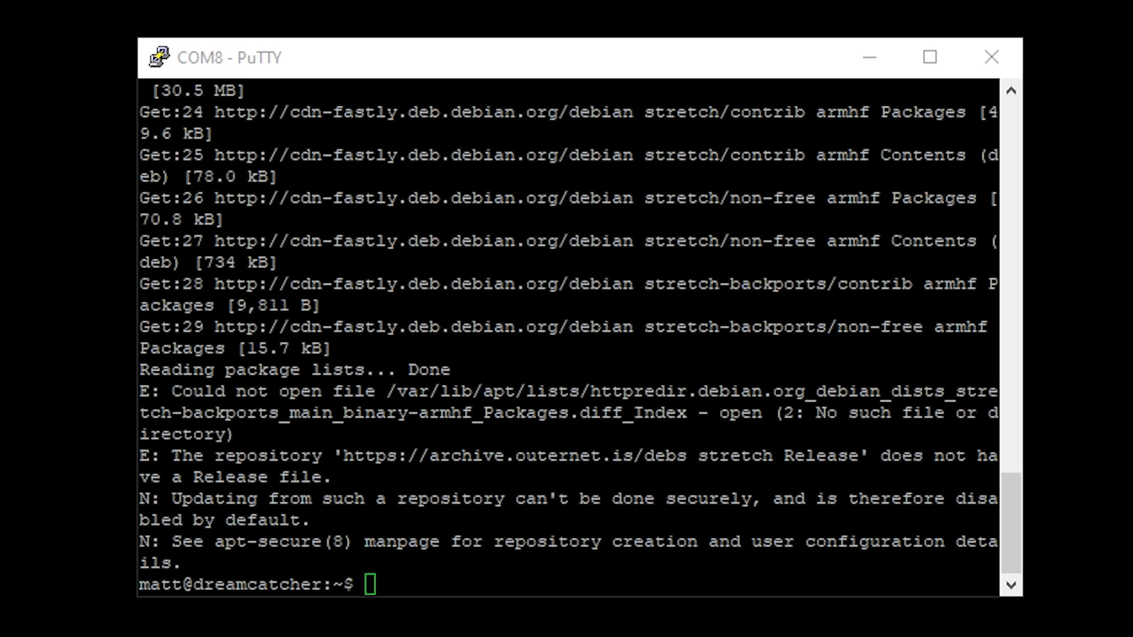
mouse_move(1073, 554)
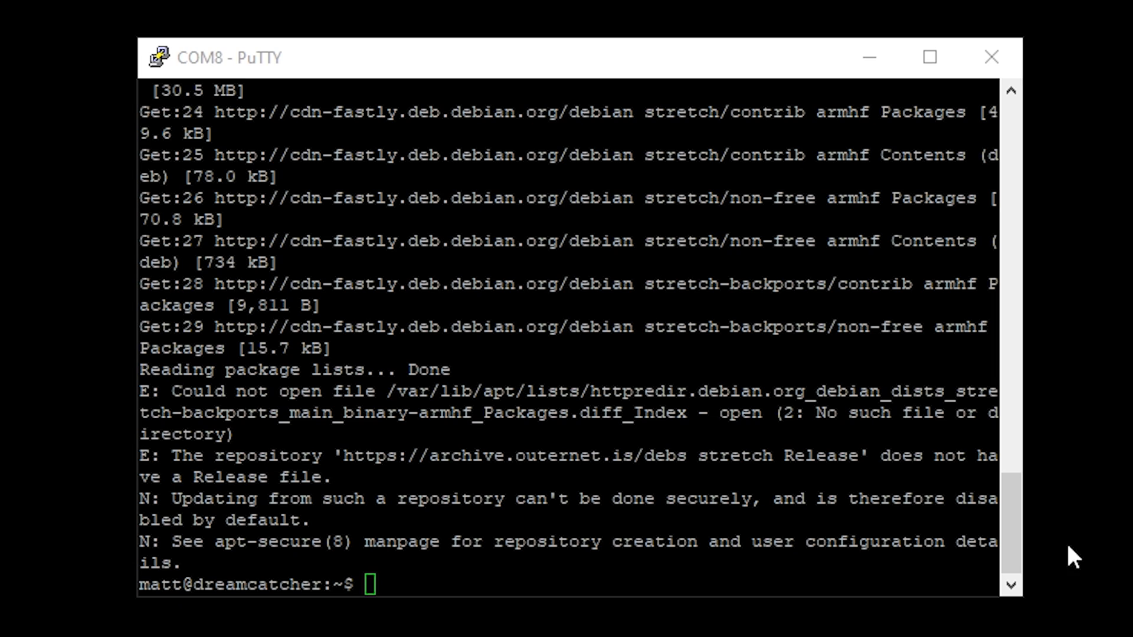
Step: Install the libsoc-dev and libsoc2 packages with sudo apt install
type("sudo apt install libsoc-dev libsoc2")
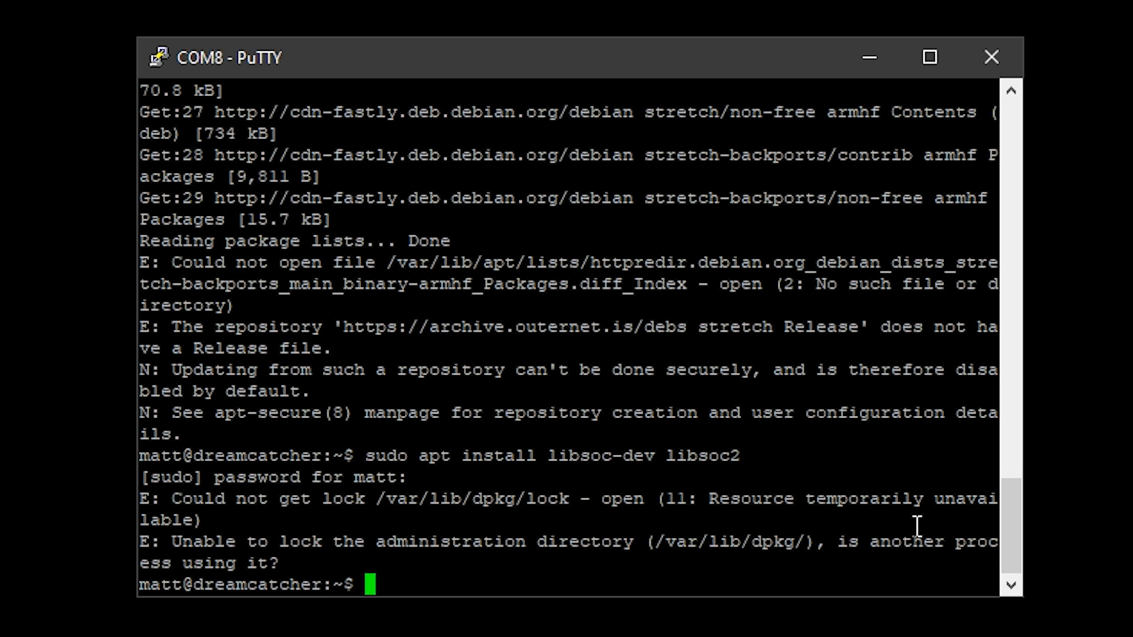
type("sudo apt install libsoc-dev libsoc2")
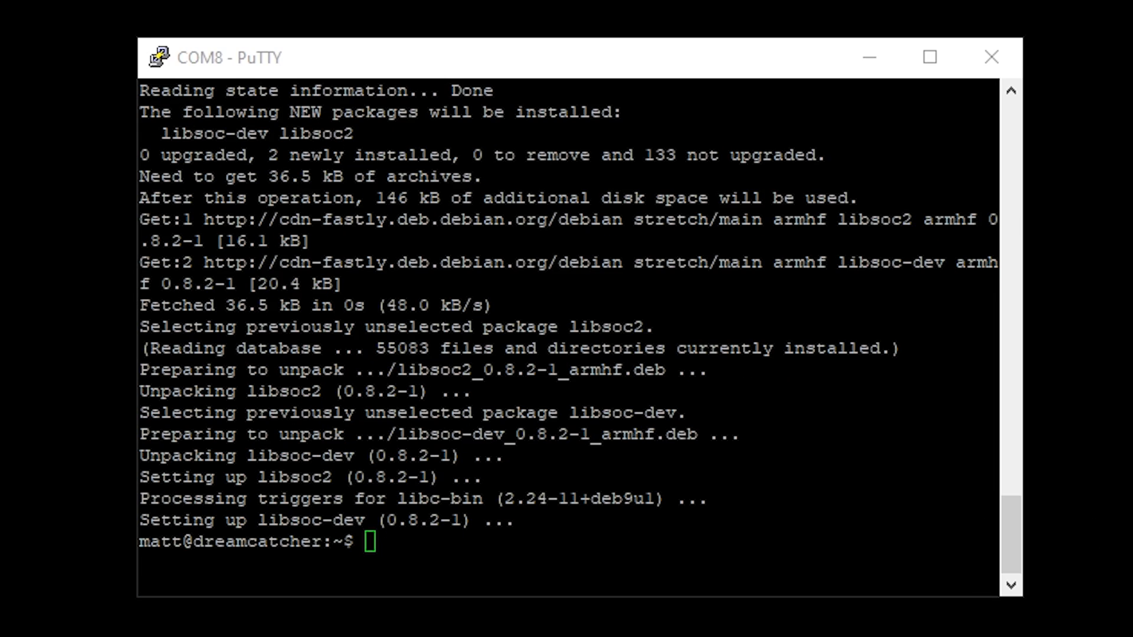
mouse_move(610, 581)
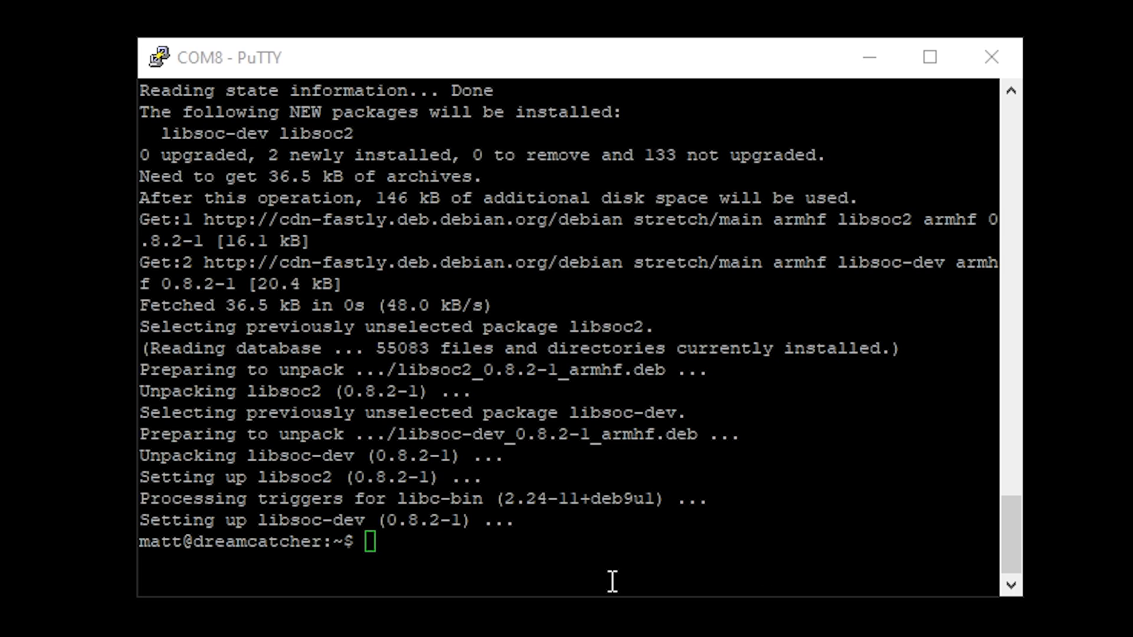
Step: Clone the Outernet-Project Dreamcatcher-Packet-Tester repository, cd into its folder and begin make
type("git clone https://github.com/Outernet-Project/Dreamcatcher-Packet-Tester")
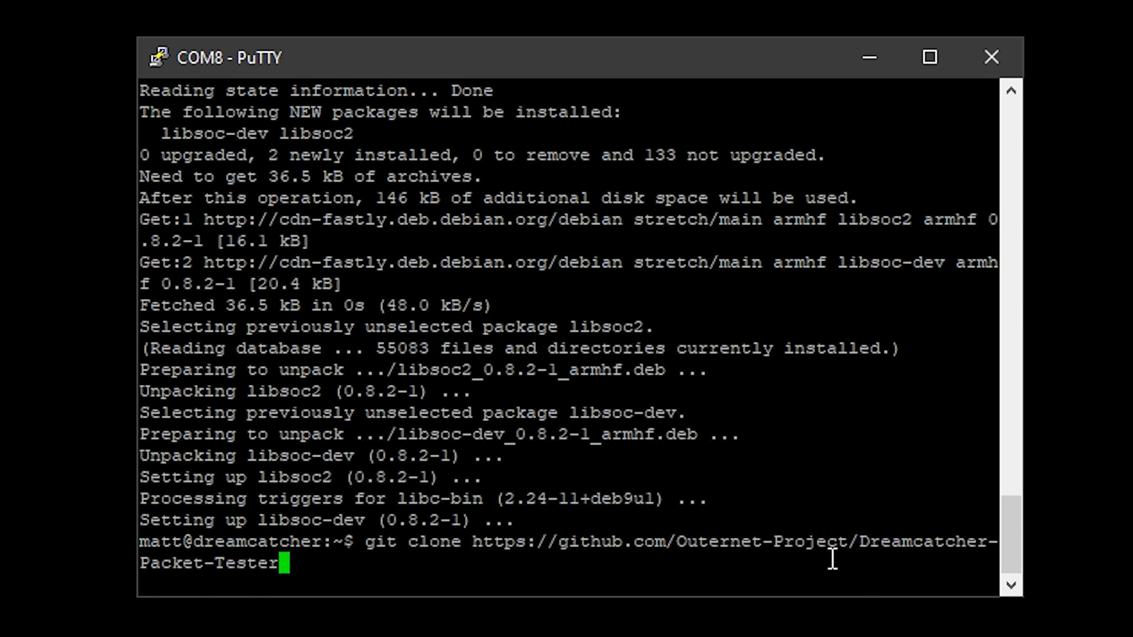
mouse_move(582, 571)
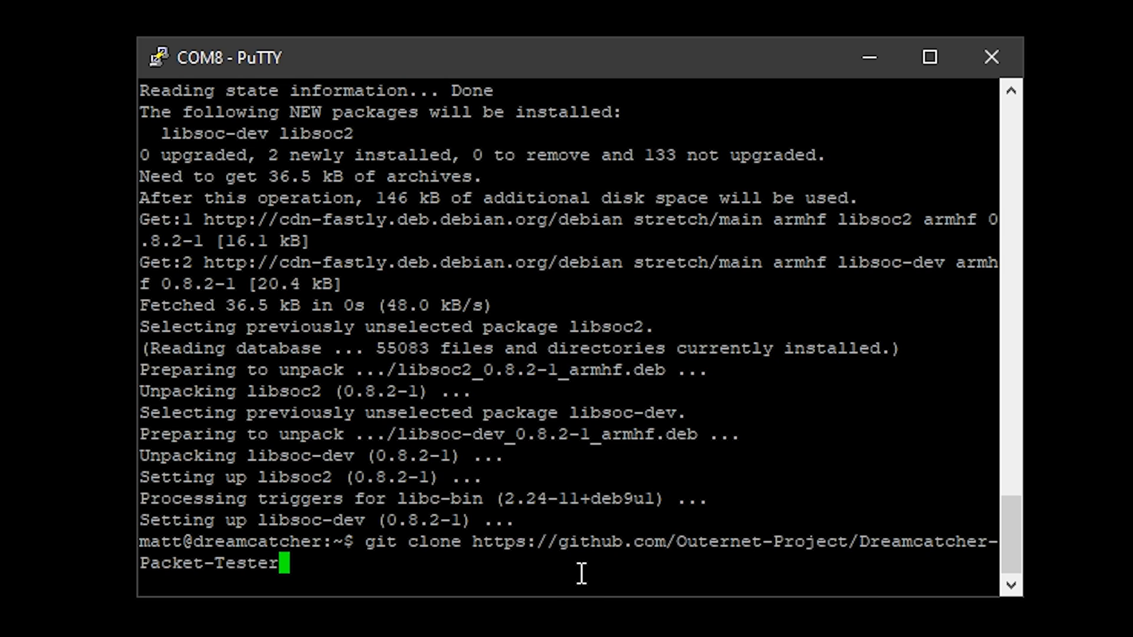
key("Return")
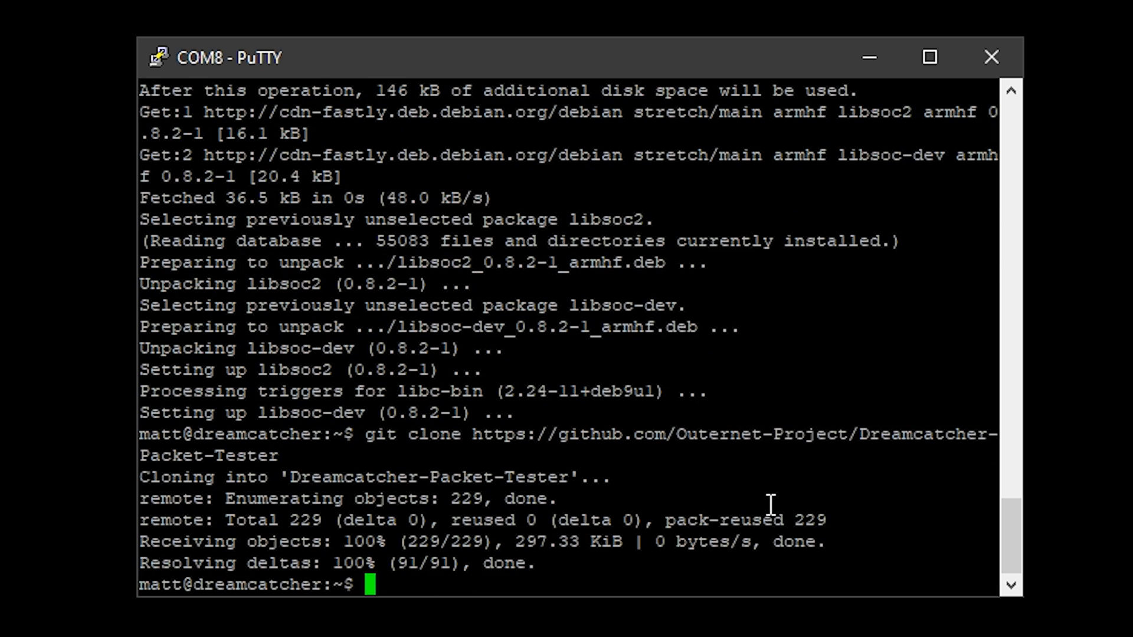
type("cd Dreamcatcher-Packet-Tester/")
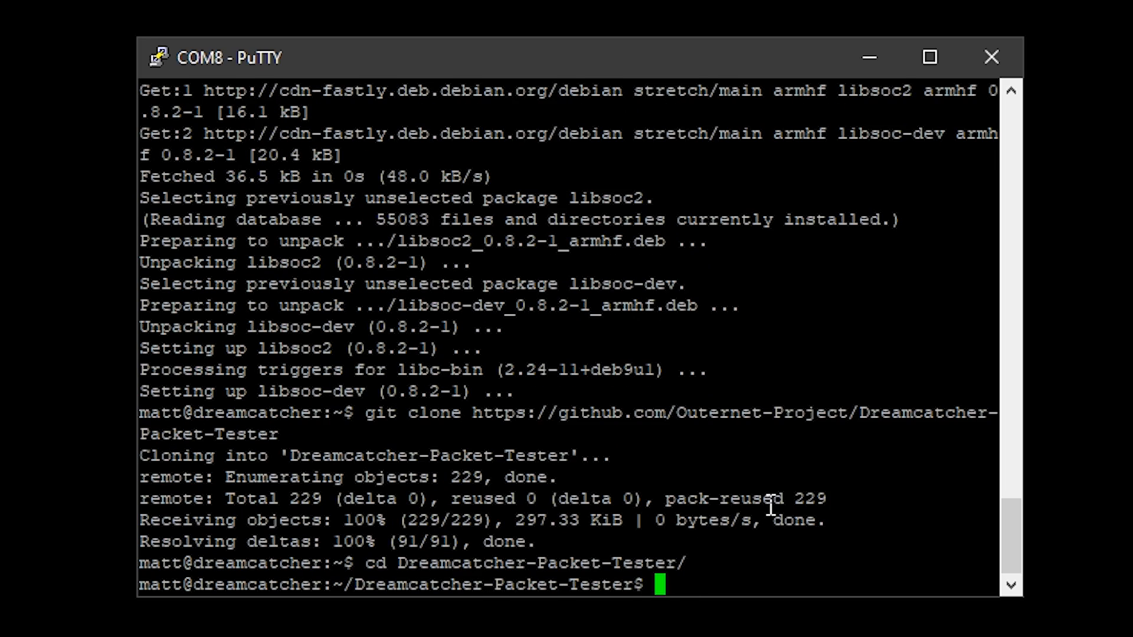
type("make")
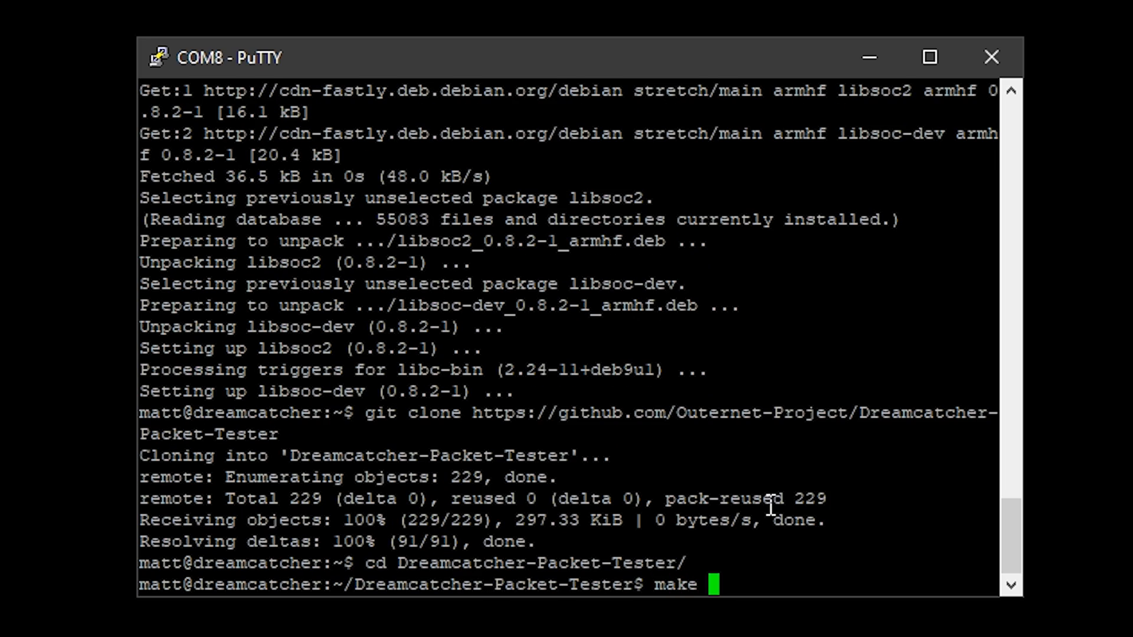
Step: Build the chat program with 'make static' in the Dreamcatcher-Packet-Tester folder
type("static")
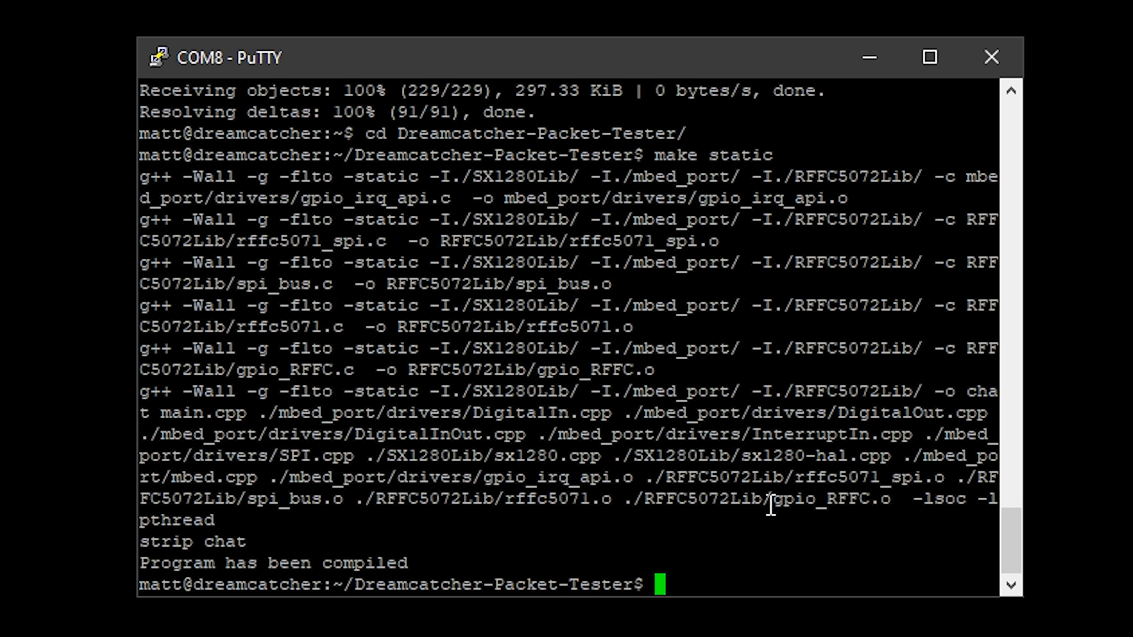
Step: Launch 'sudo ./chat' and enter 434000000 as the MIXER frequency
type("sudo")
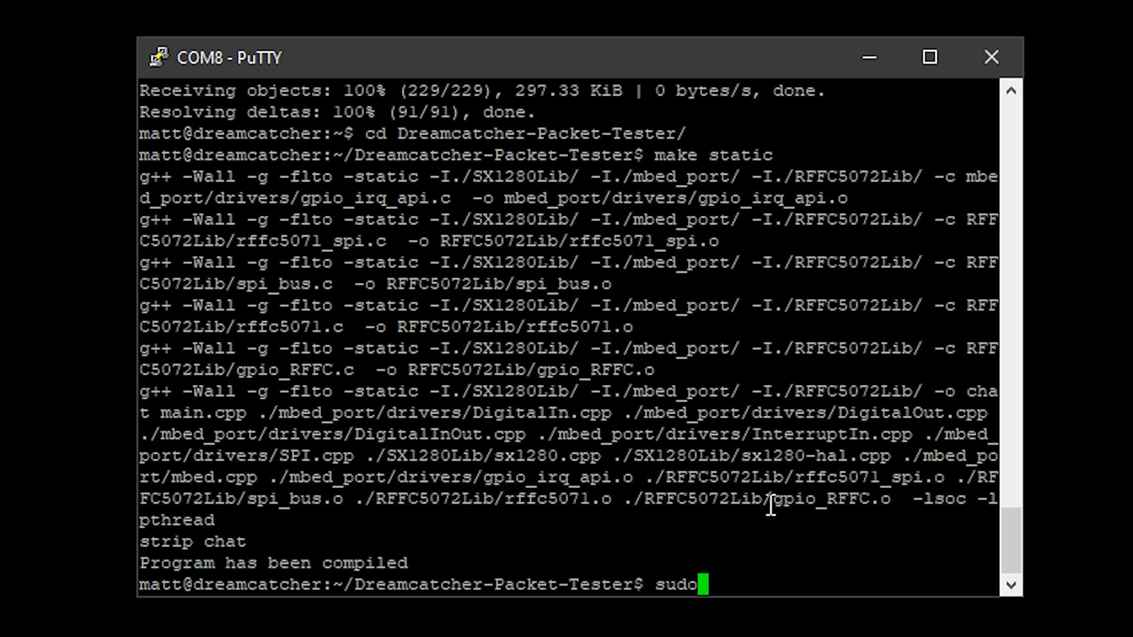
type("./")
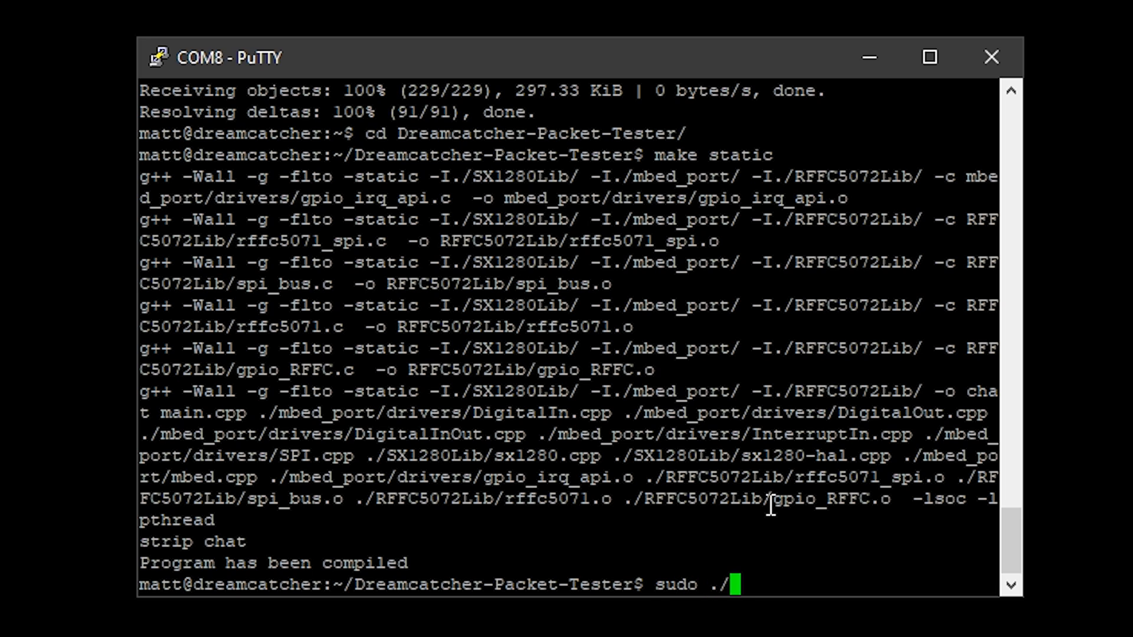
type("chat")
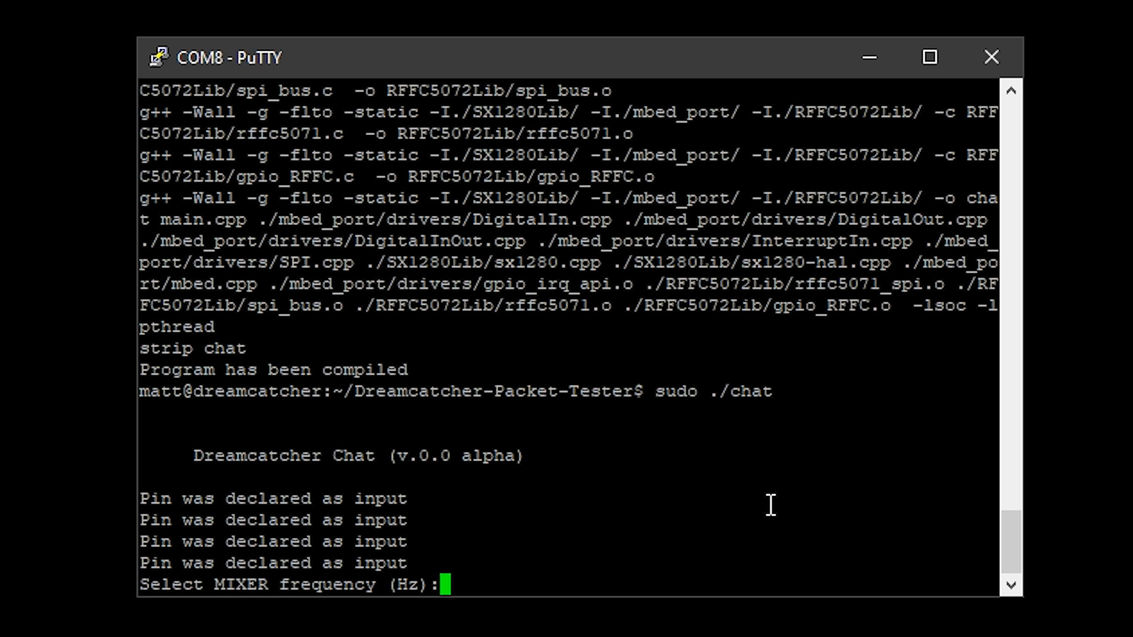
type("434")
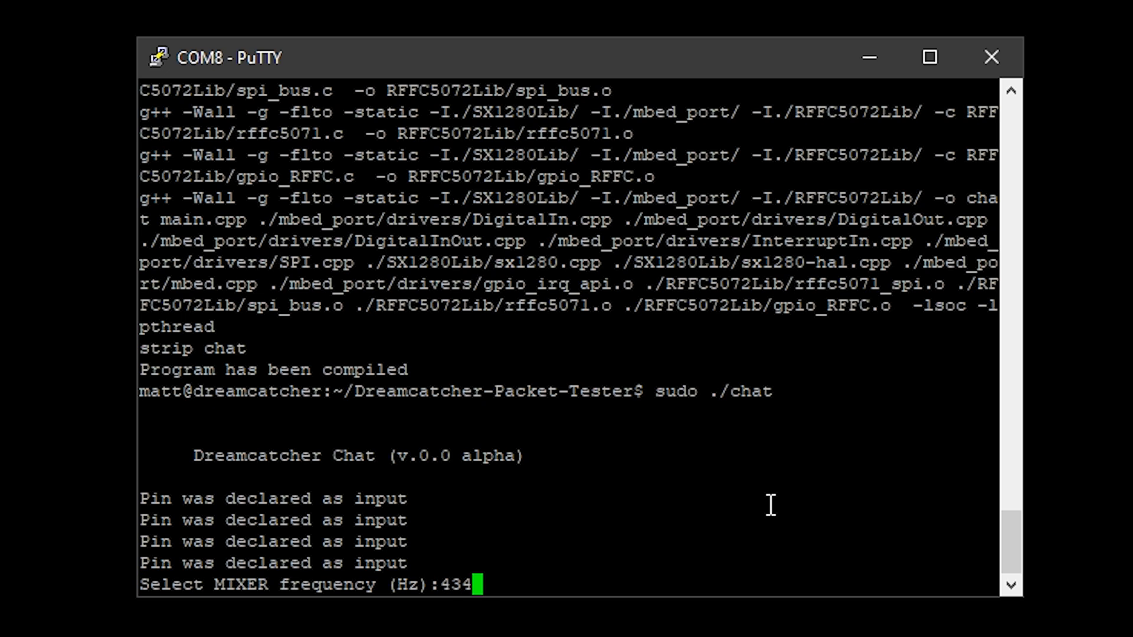
type("000000")
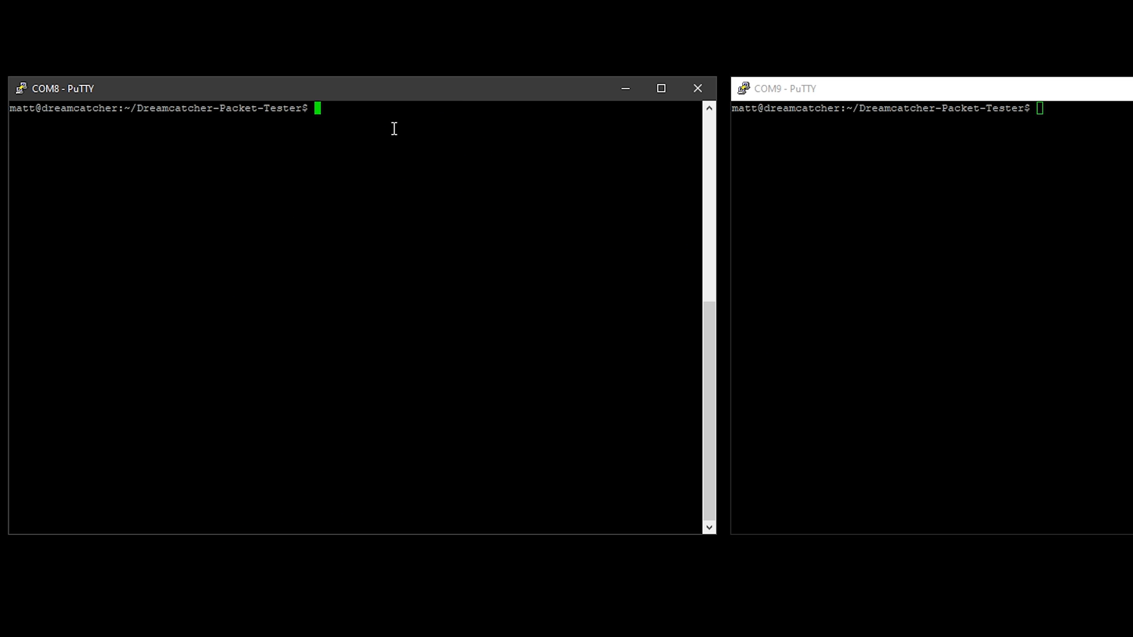
Step: Start 'sudo ./chat' on the COM8 board with mixer frequency 434000000
type("sudo")
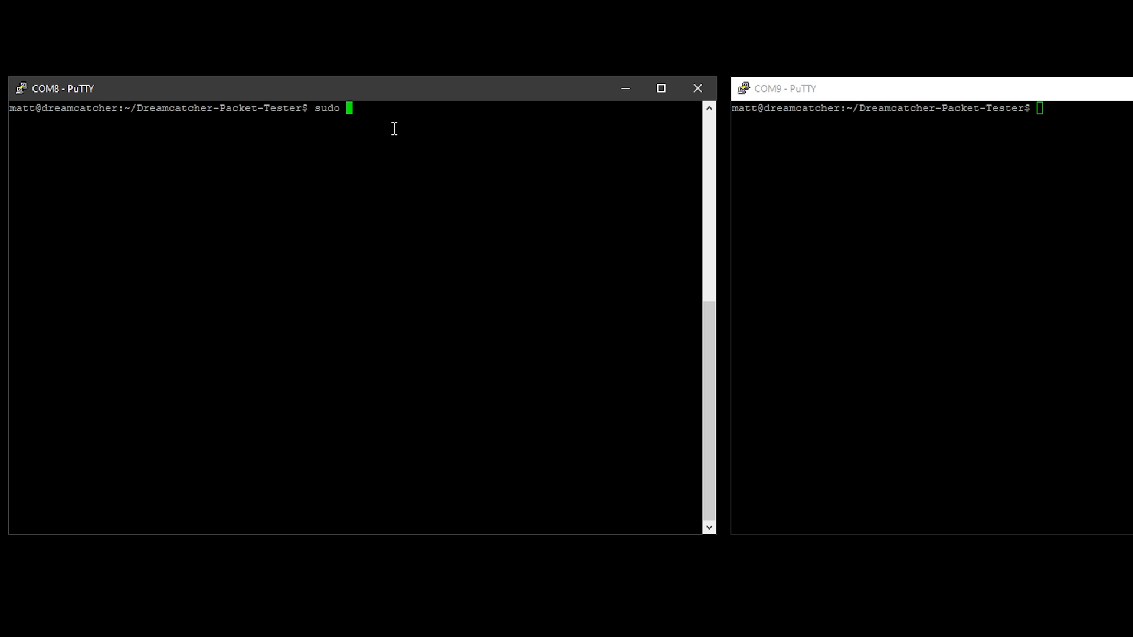
type("./chat")
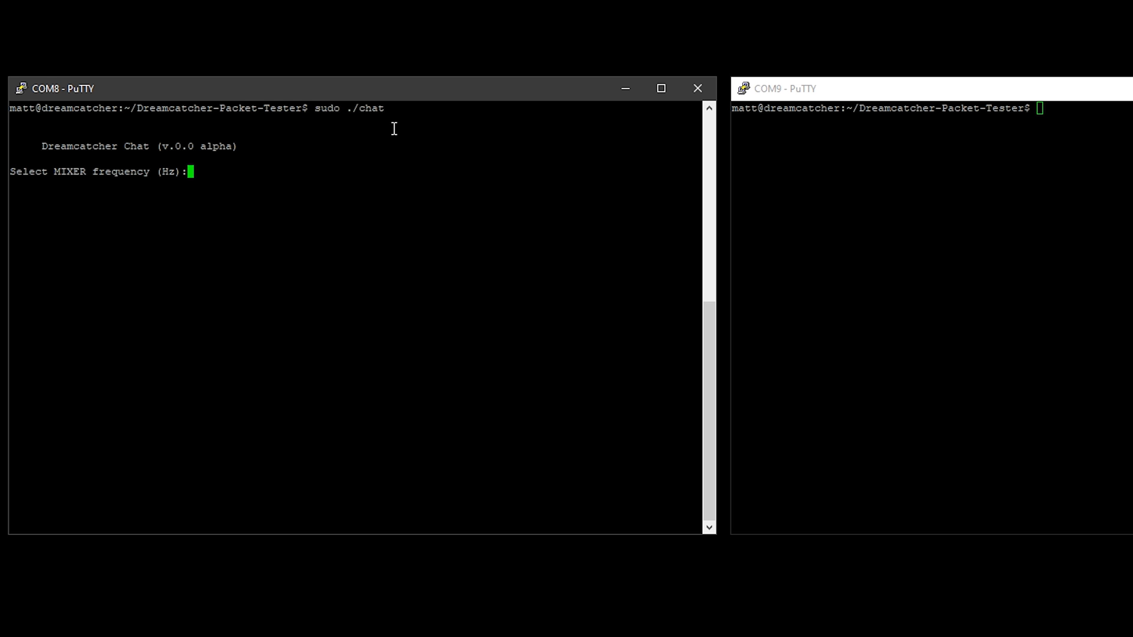
type("434000000")
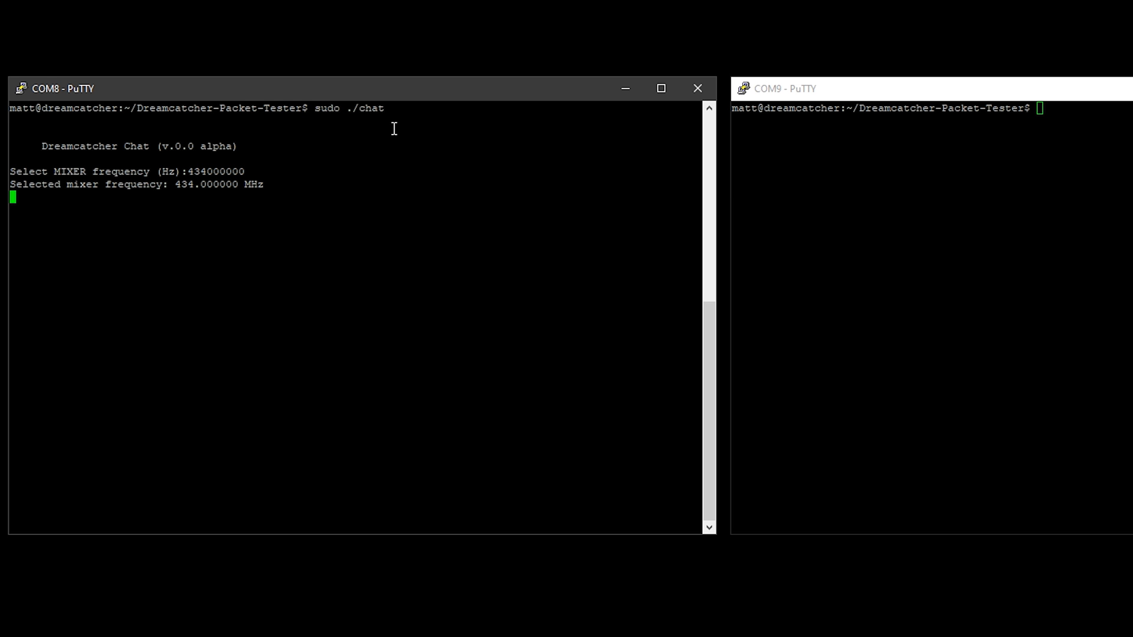
Step: Start the chat on the COM9 board as well, tuned to 434 MHz
type("sudo ./chat")
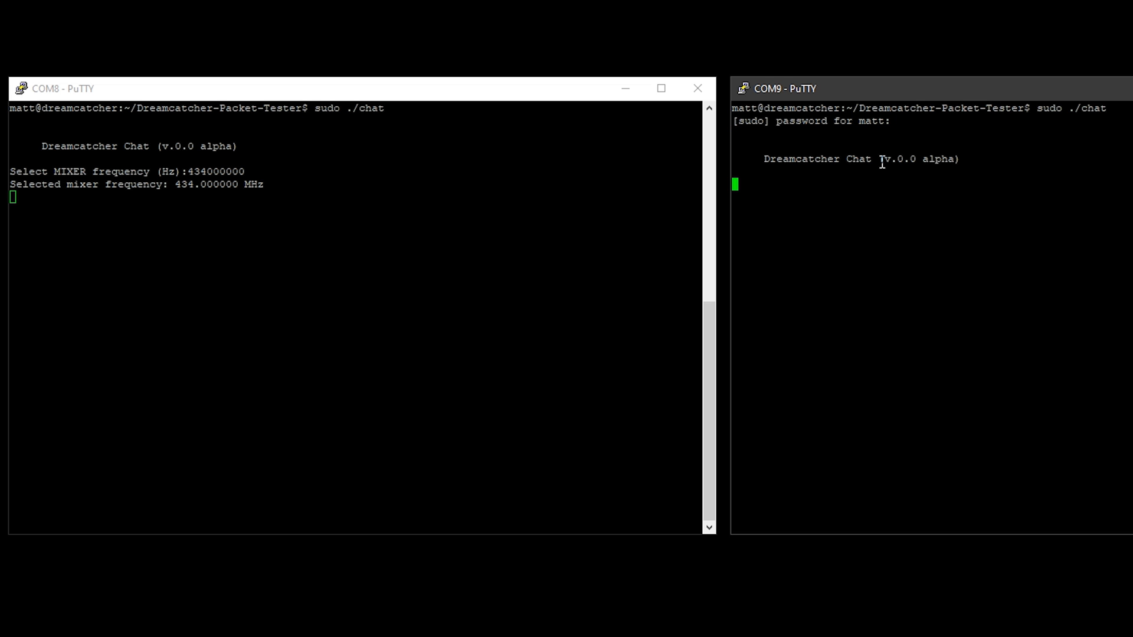
type("434000000")
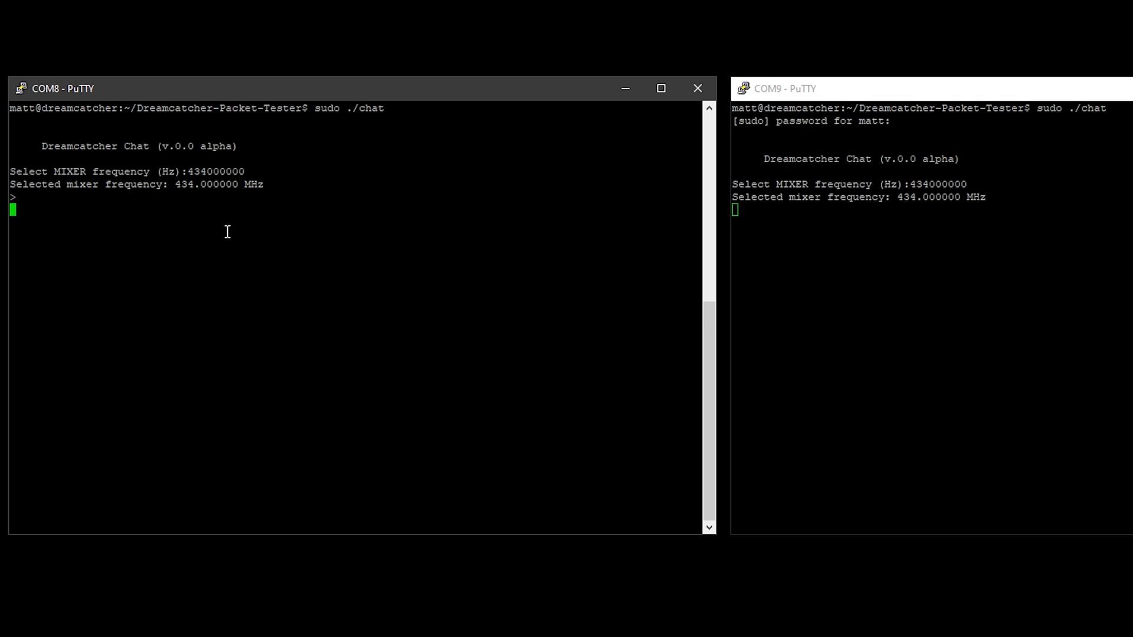
Step: Send 'Hi there other board! Mr Dreamcatcher!' from COM8
type("Hi there other othernet")
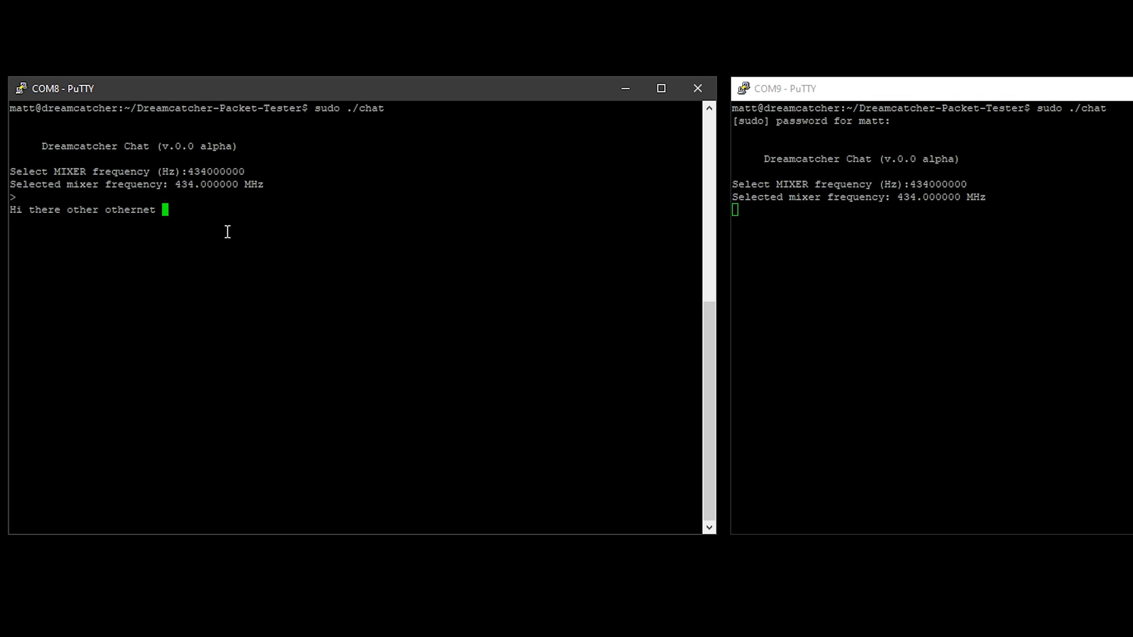
type("board! Mr D")
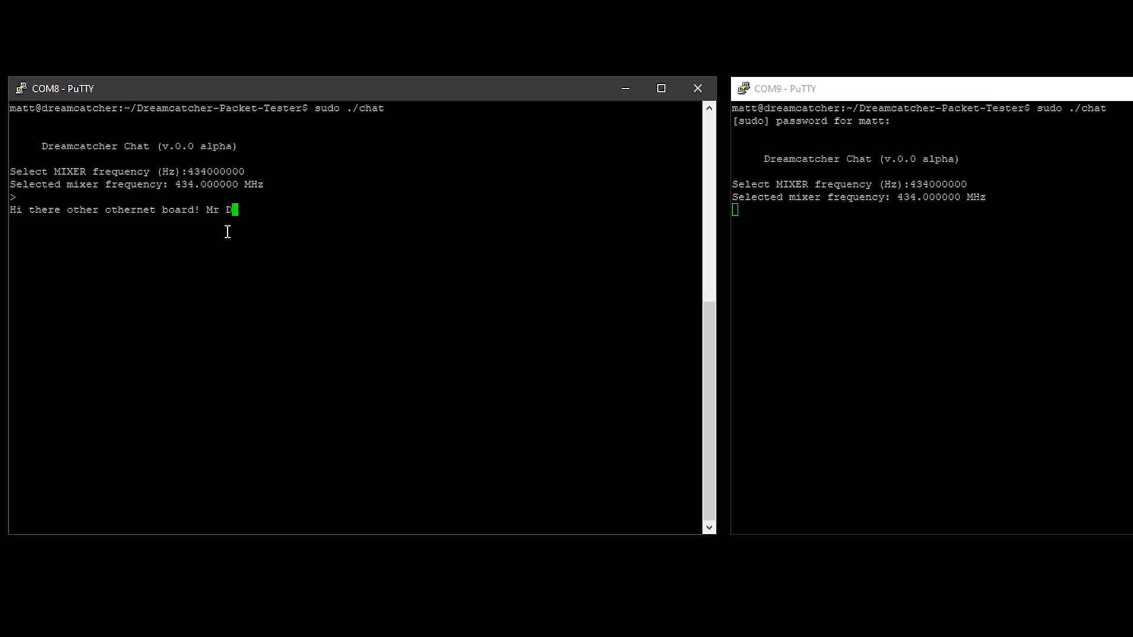
type("reamcatcher!")
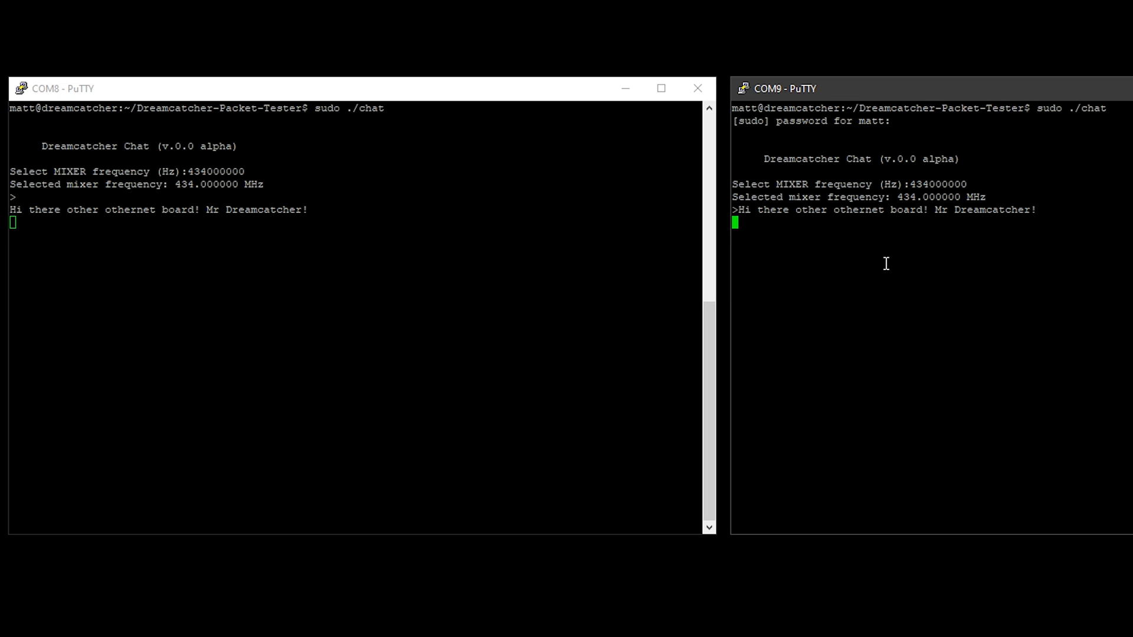
Step: Reply from COM9, then send 'I wish you could spell, it'...' back from COM8
type("Hu")
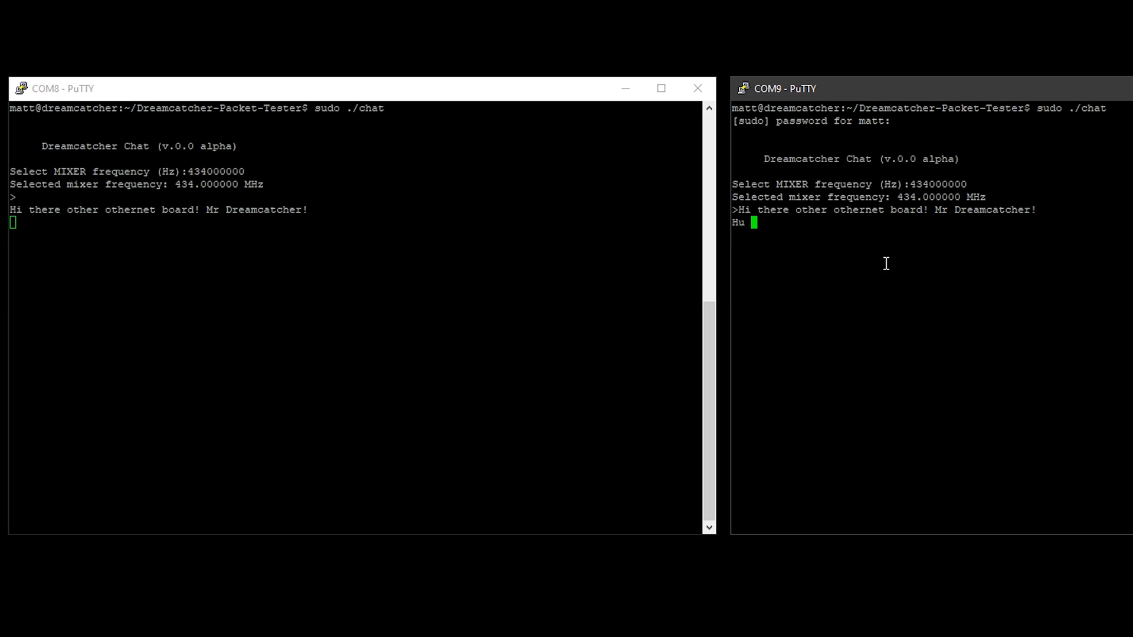
type("yourself Mr Dreamcatcher board!")
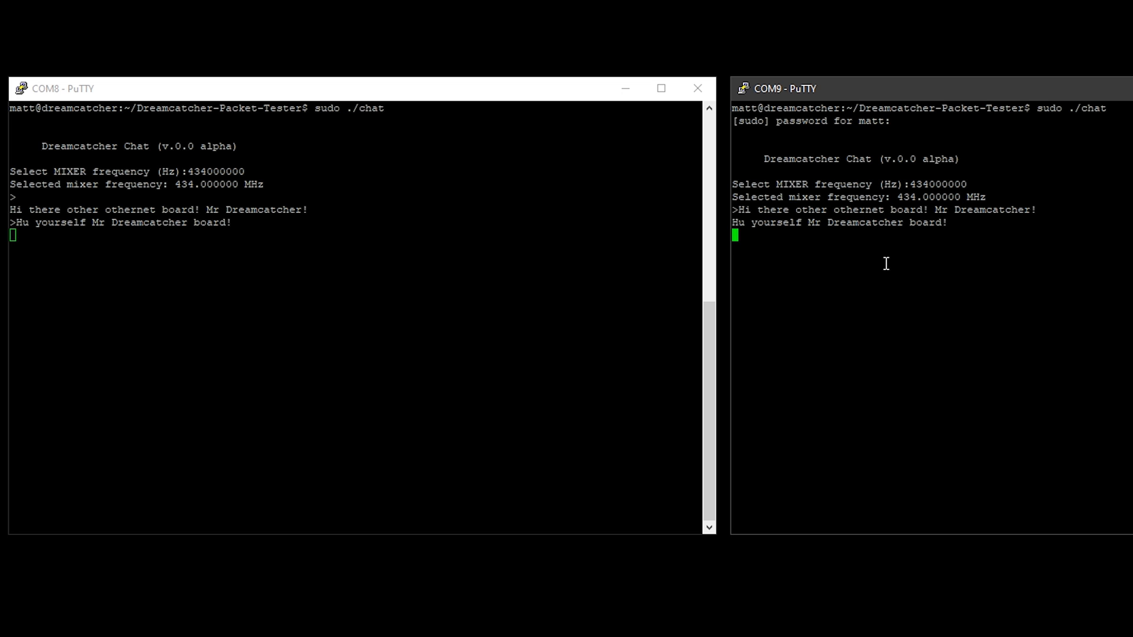
type("IO")
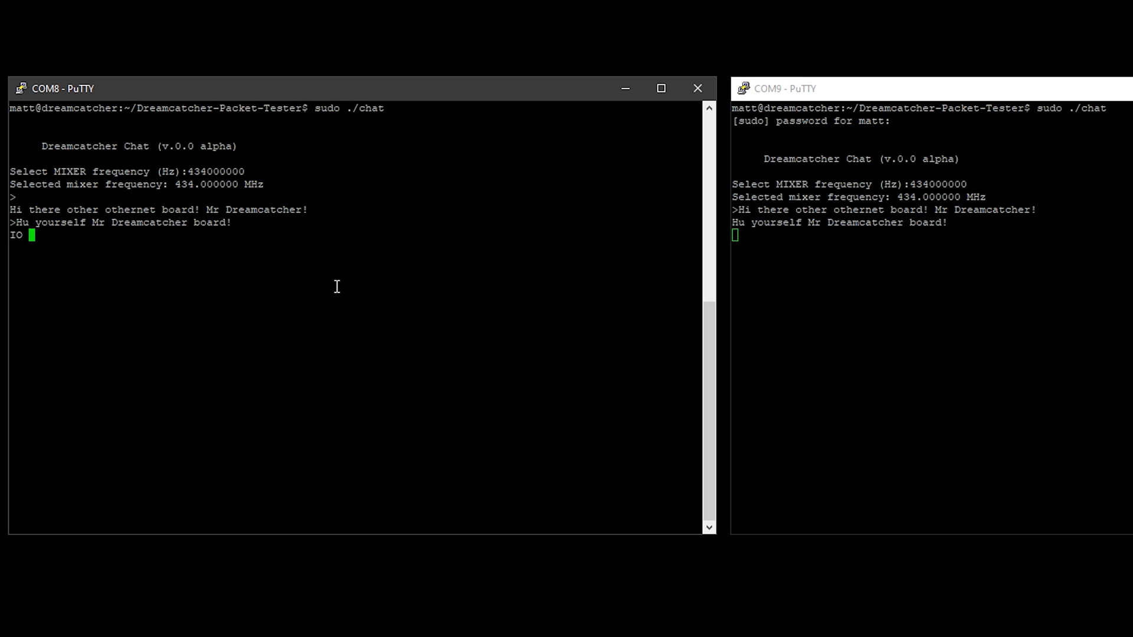
type("I wish you could spel")
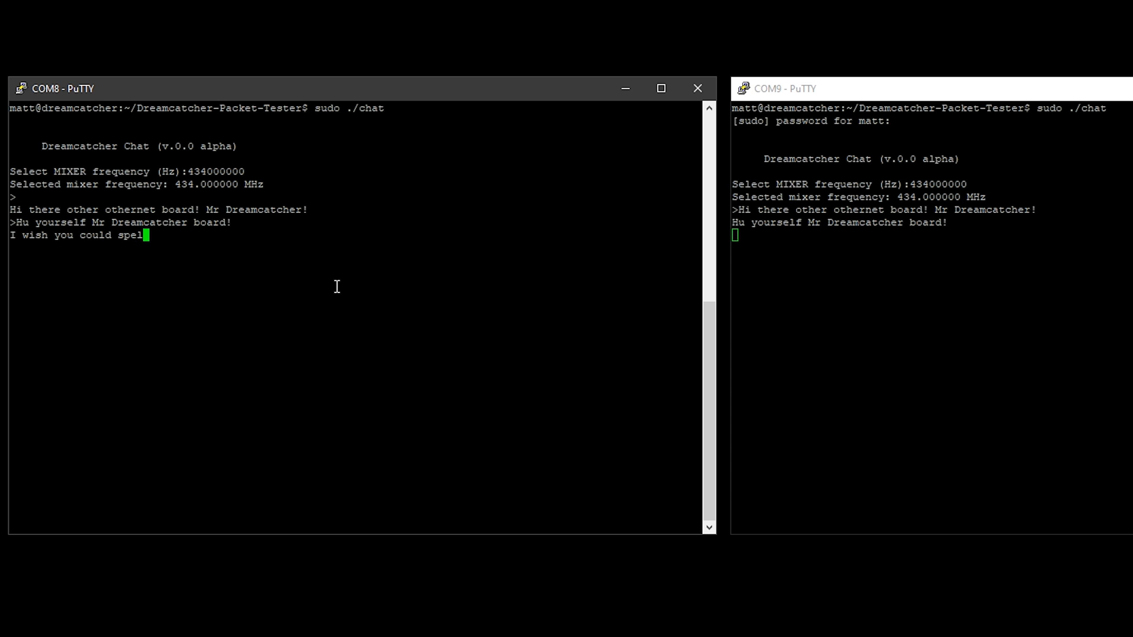
type("l, it's Hi NOT Hu!")
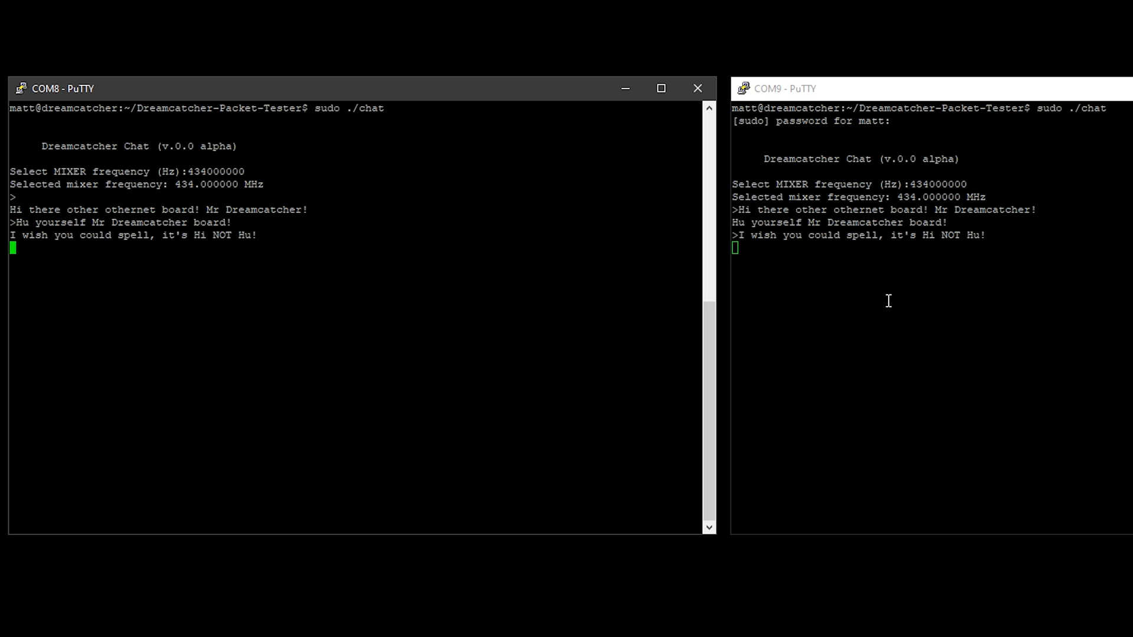
Step: Send 'I'm sorry, it's very late and I might be intoxicated!'
type("I'm")
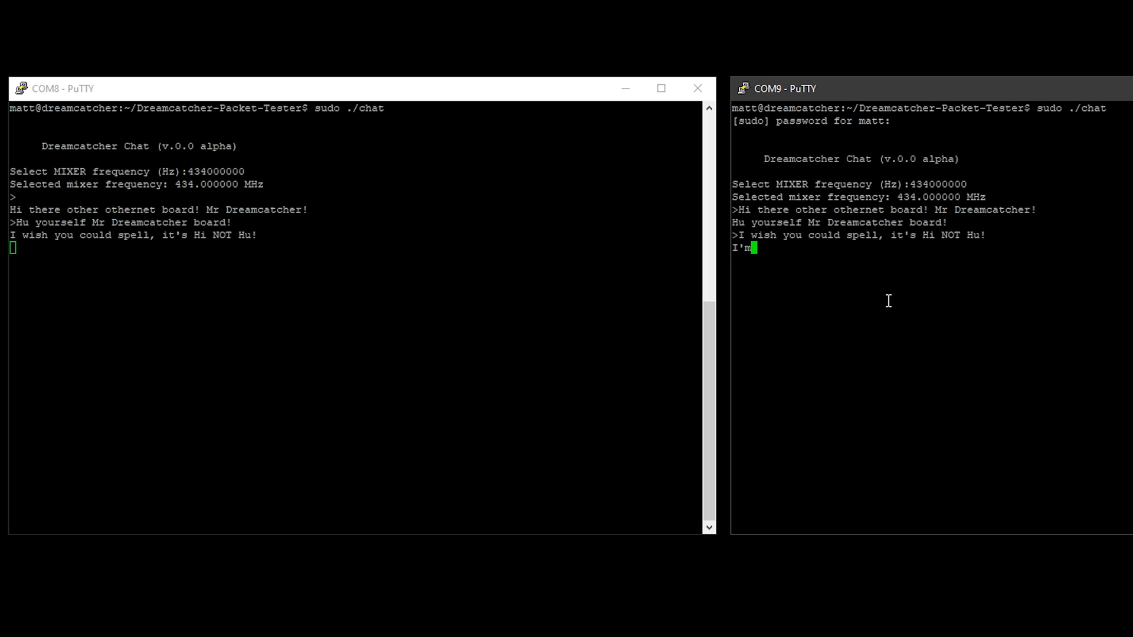
type("sorry, i")
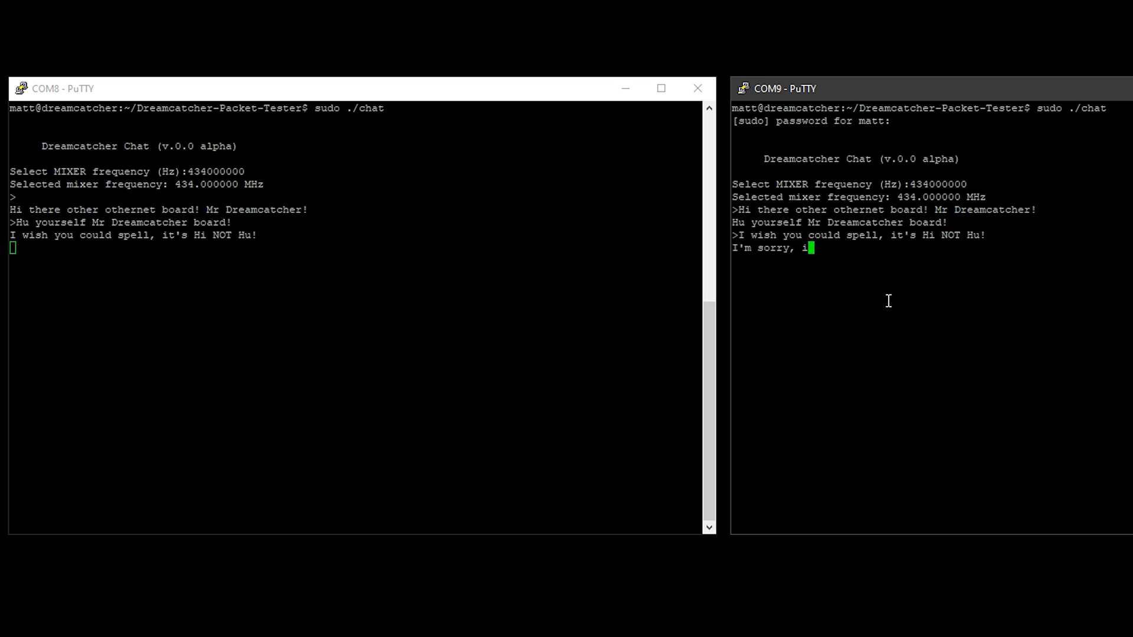
type("t's very late")
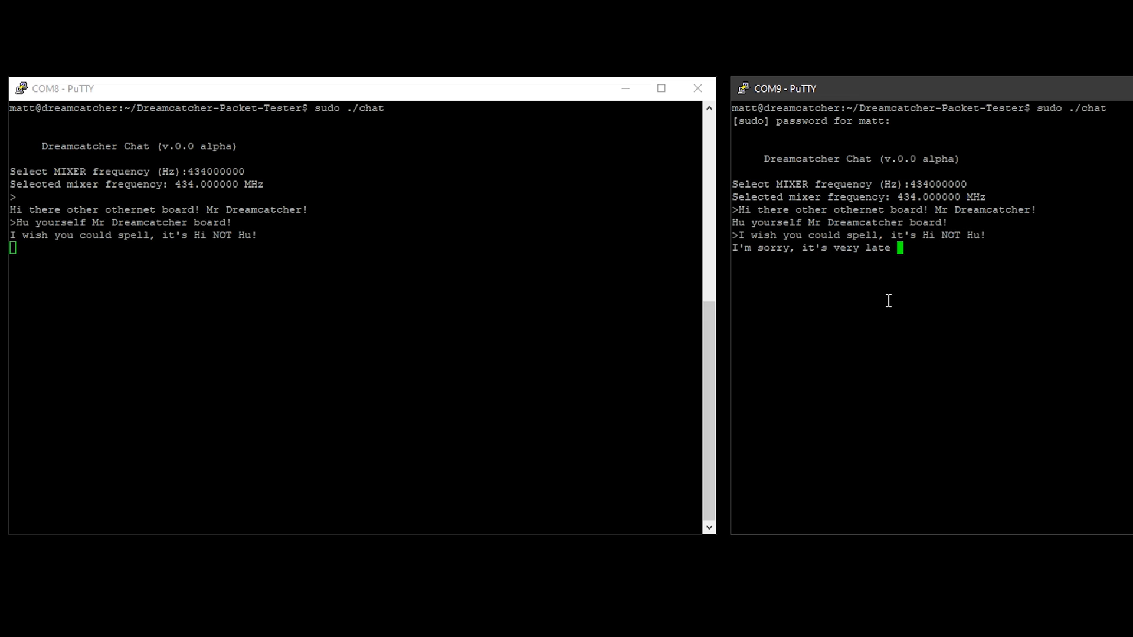
type("and I might be int")
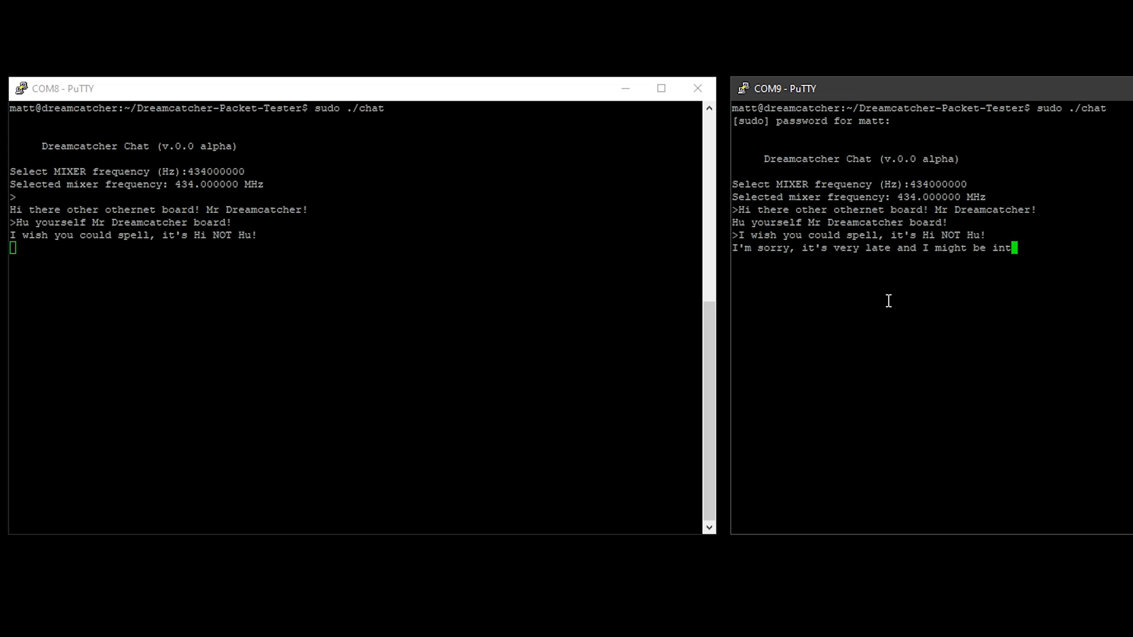
type("oxicated!")
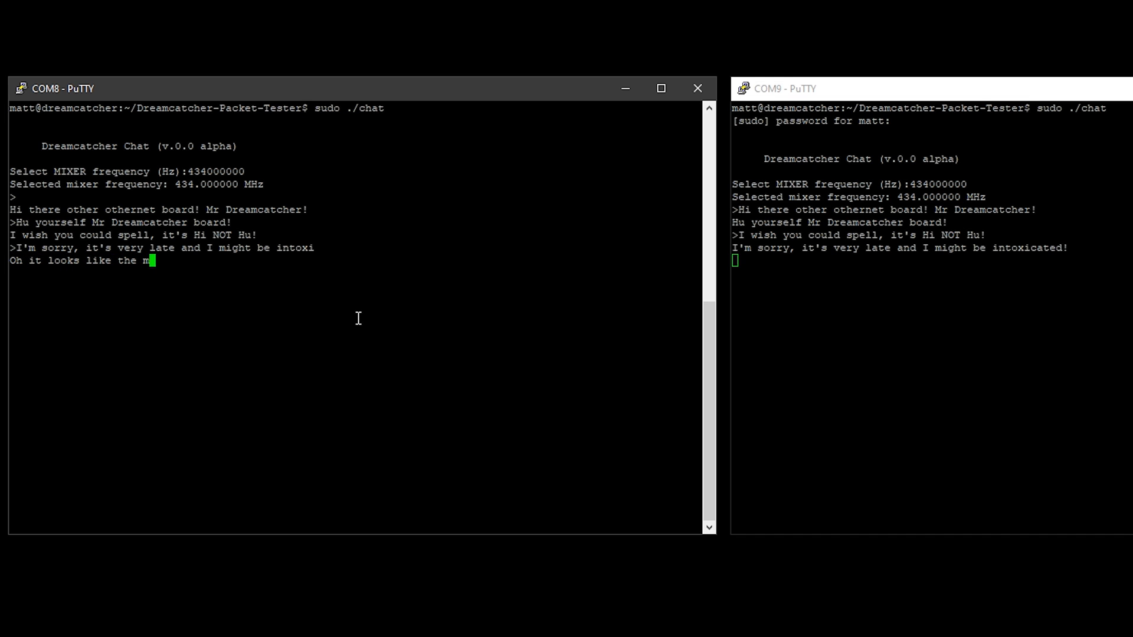
Step: Trade messages about the character limit, say 'bye bye', and begin a reply on COM9
type("essage has a char limit!")
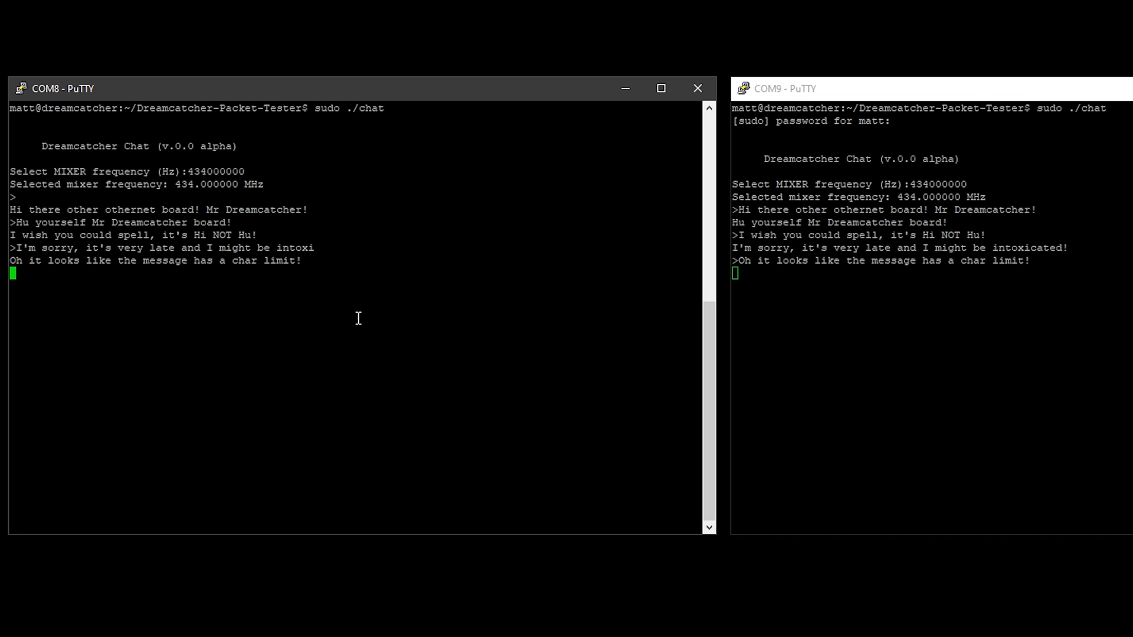
type("I think you may be right!")
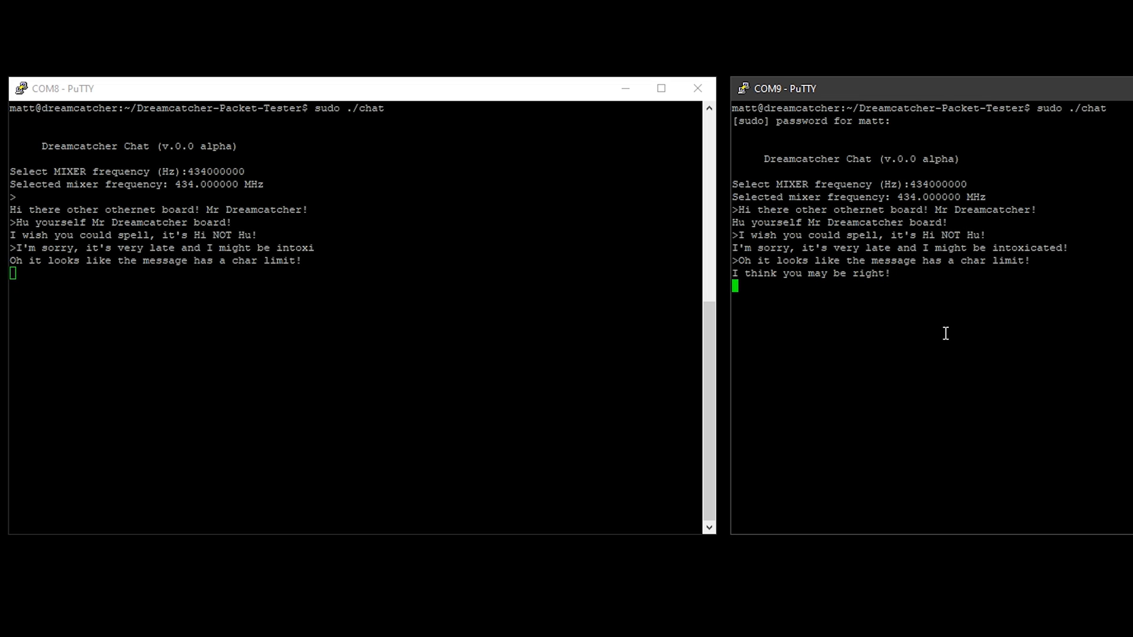
type("b")
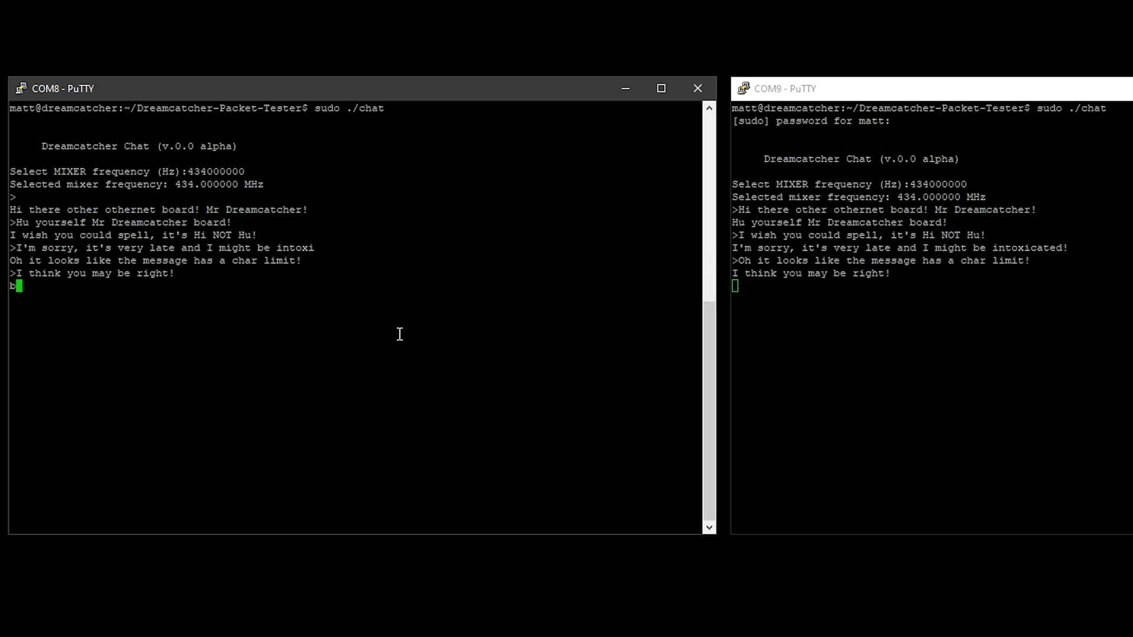
type("ye bye,,,,!")
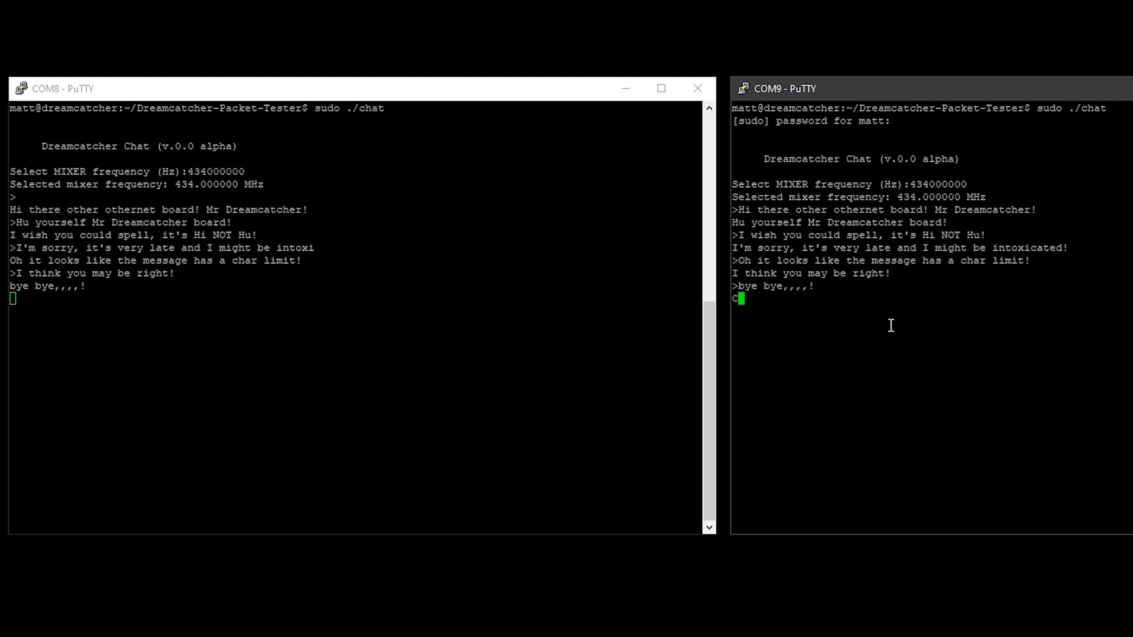
type("ya, wouldnt wanna be")
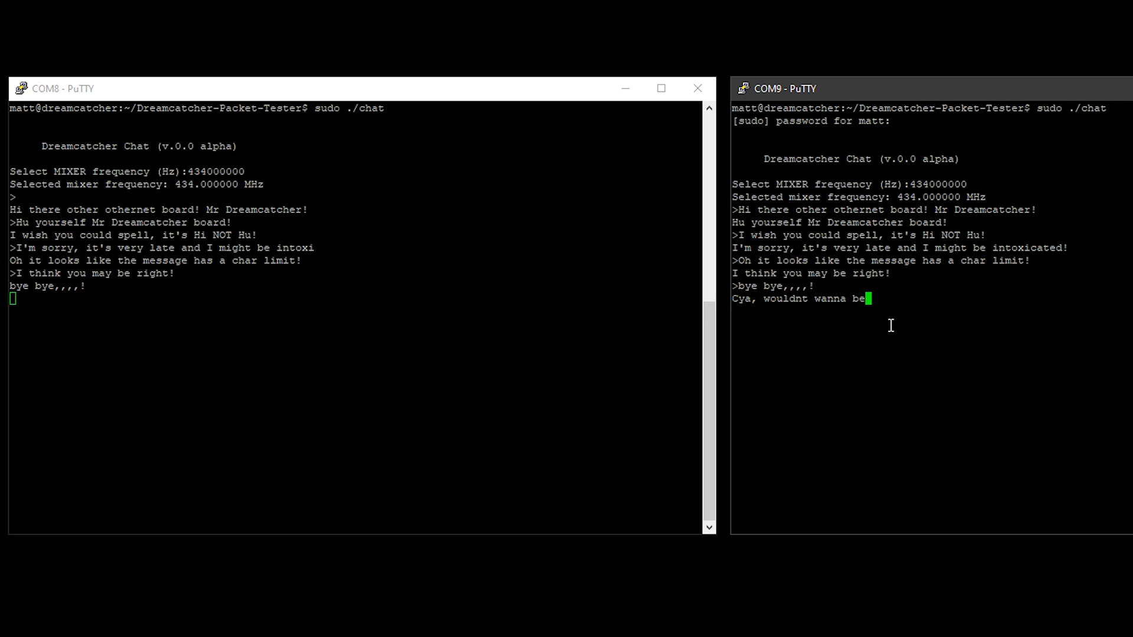